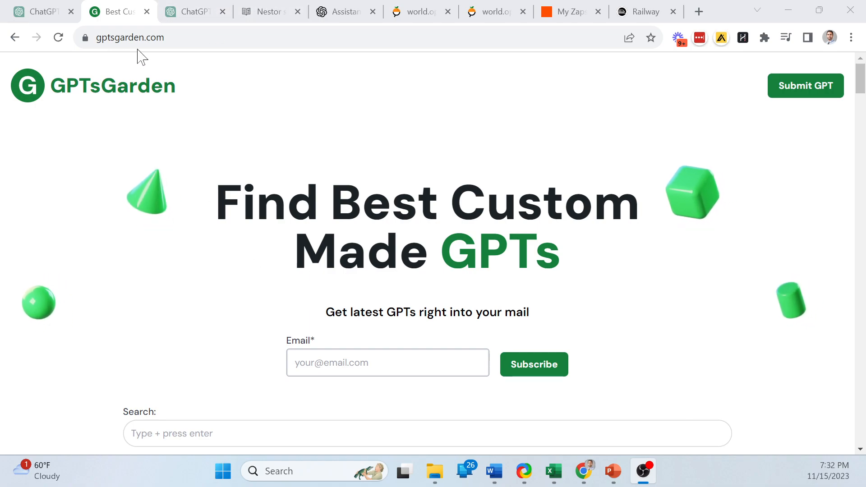
# Browse GPTsGarden, then search its directory for 'gluten free'.
pyautogui.click(130, 37)
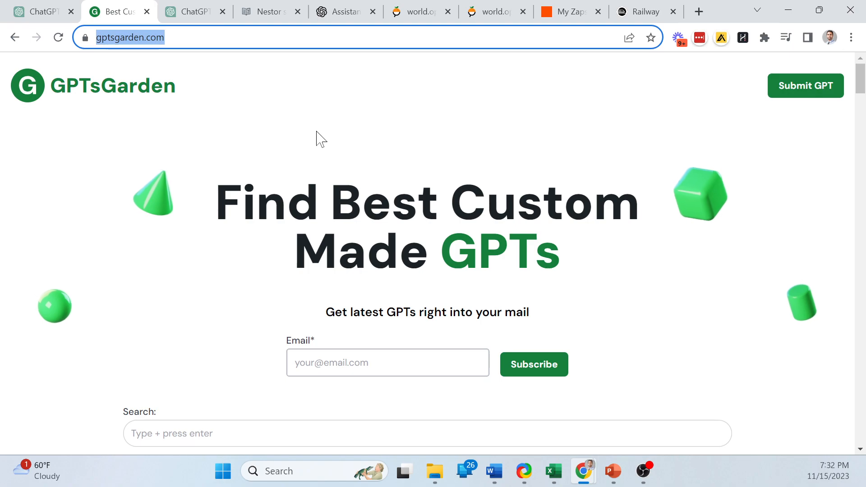
pyautogui.scroll(-3)
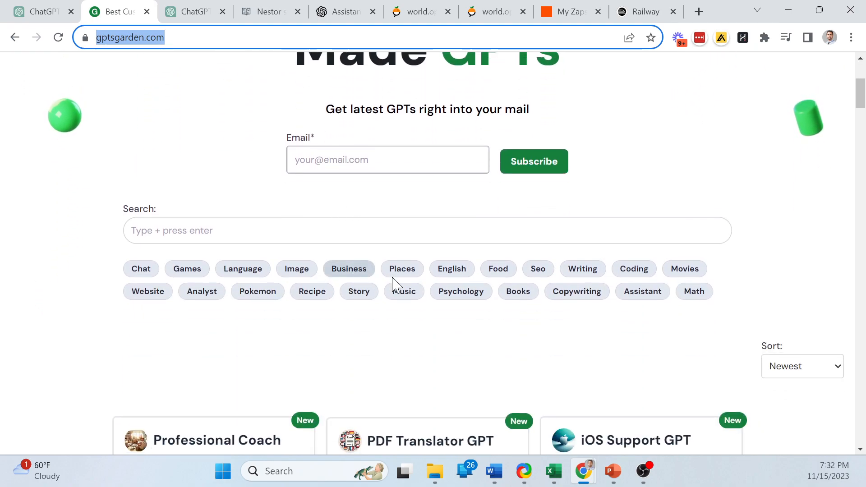
pyautogui.moveTo(375, 307)
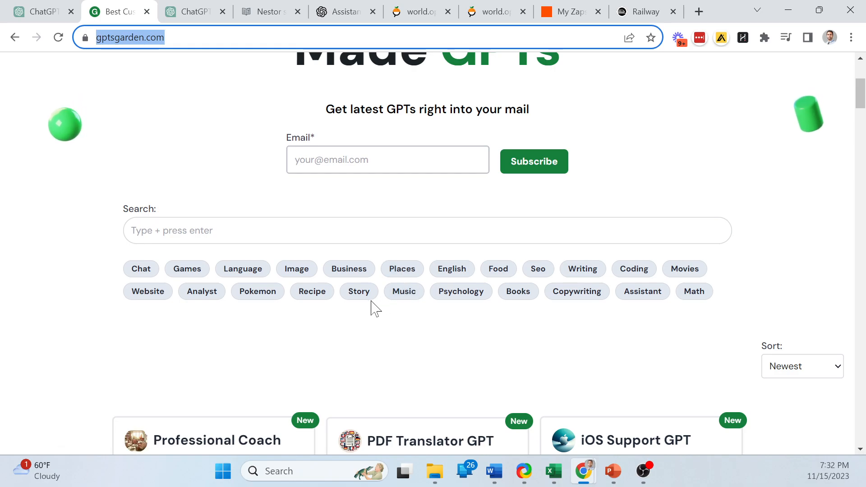
pyautogui.scroll(-3)
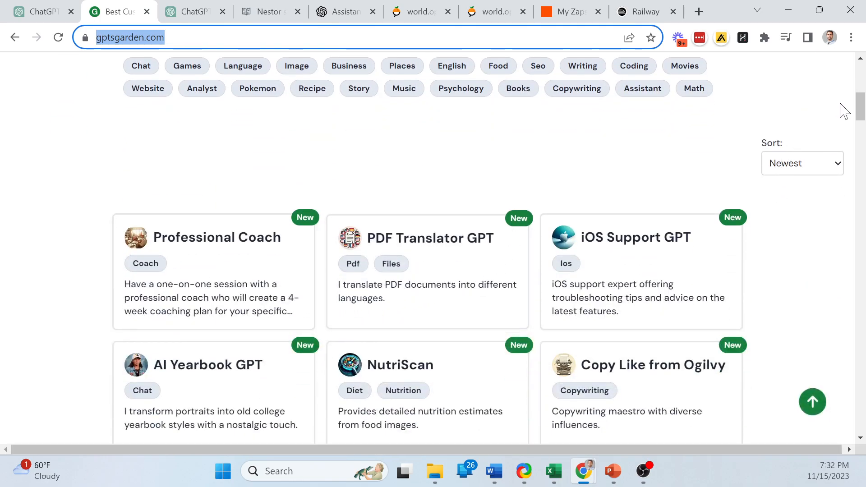
pyautogui.scroll(-3)
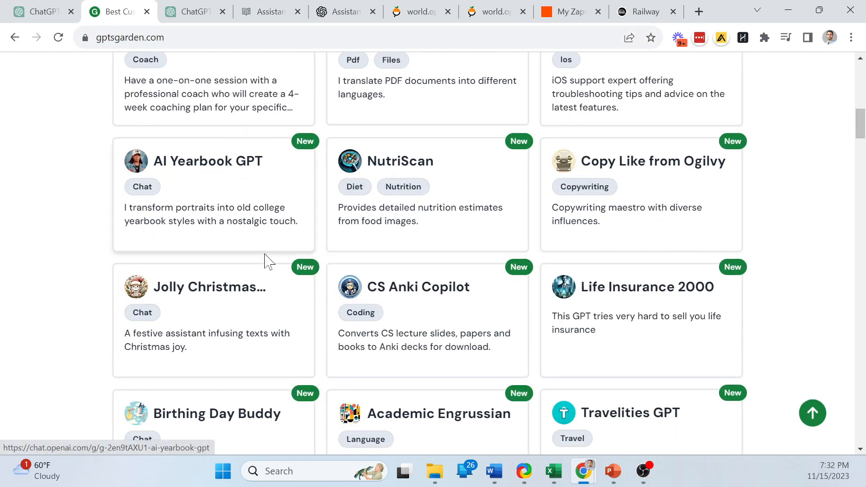
pyautogui.moveTo(410, 300)
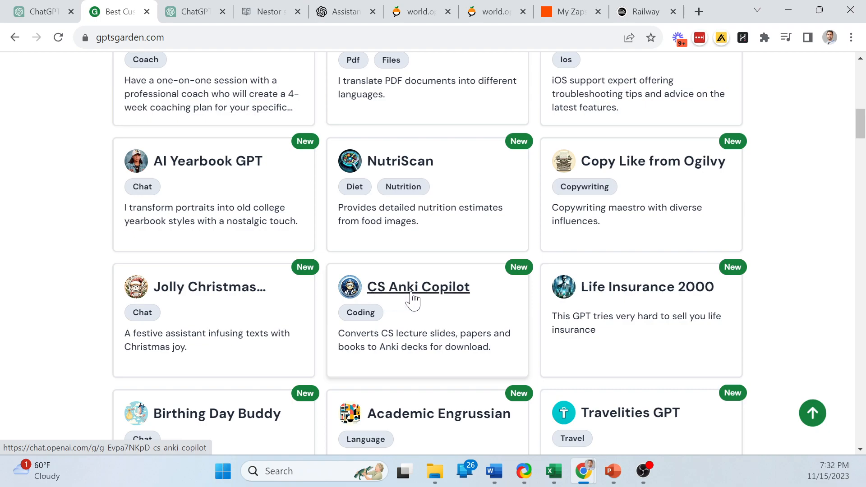
pyautogui.scroll(-3)
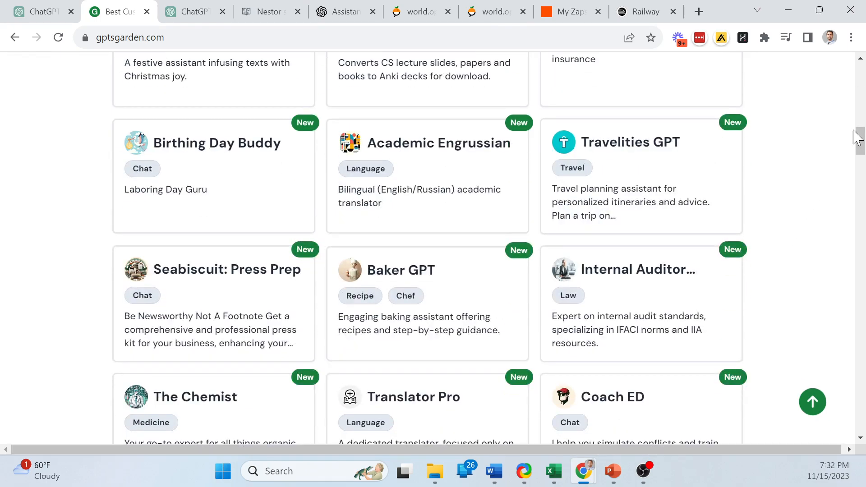
pyautogui.scroll(-3)
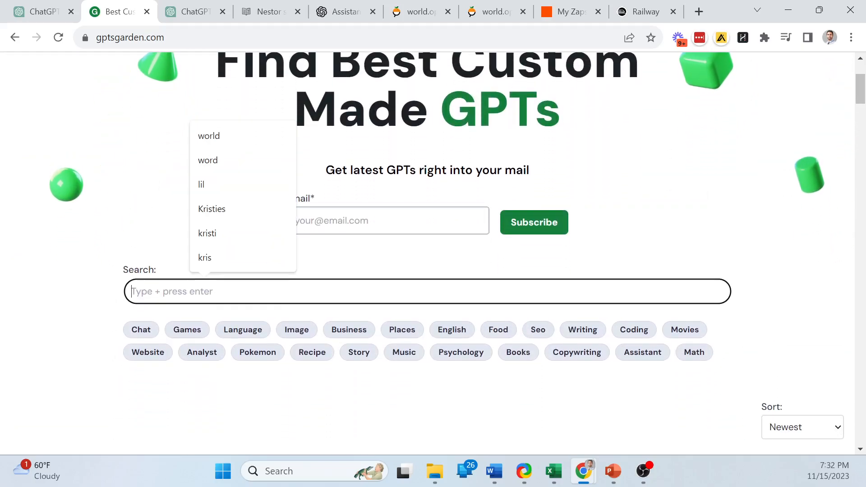
pyautogui.write('gluten')
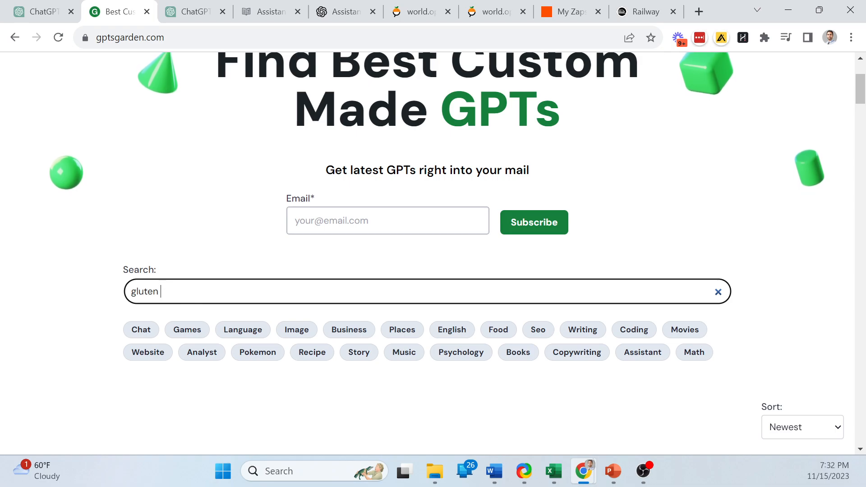
pyautogui.write('free')
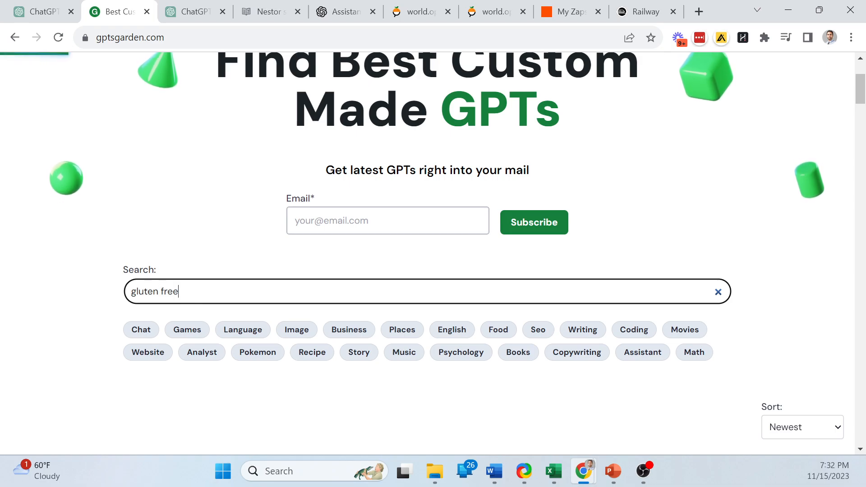
pyautogui.press('Enter')
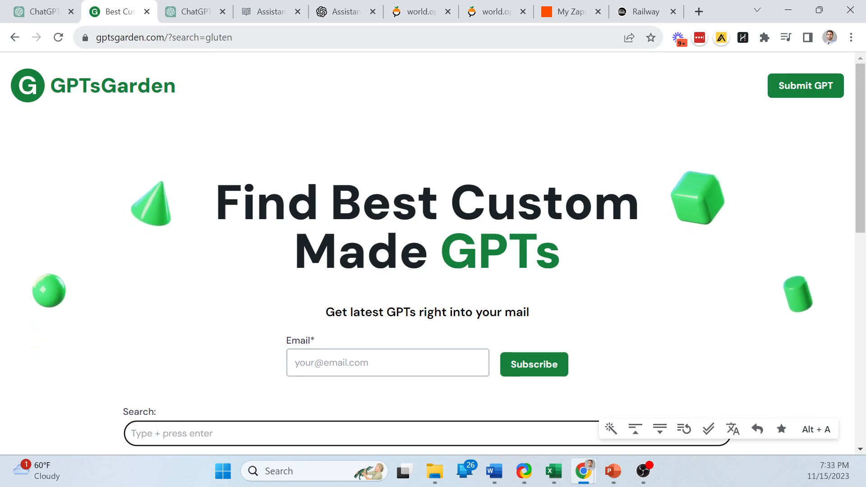
# Copy the Sugar Guard GPT's share link from My GPTs, then go back to GPTsGarden.
pyautogui.click(40, 11)
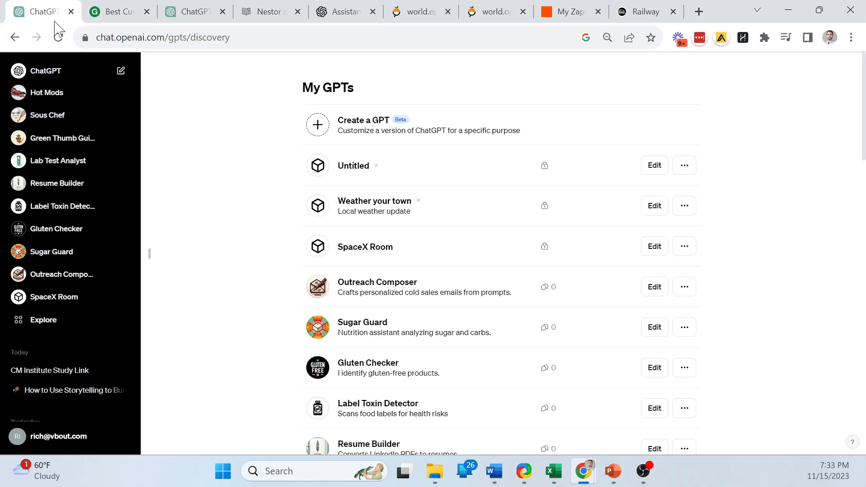
pyautogui.moveTo(392, 346)
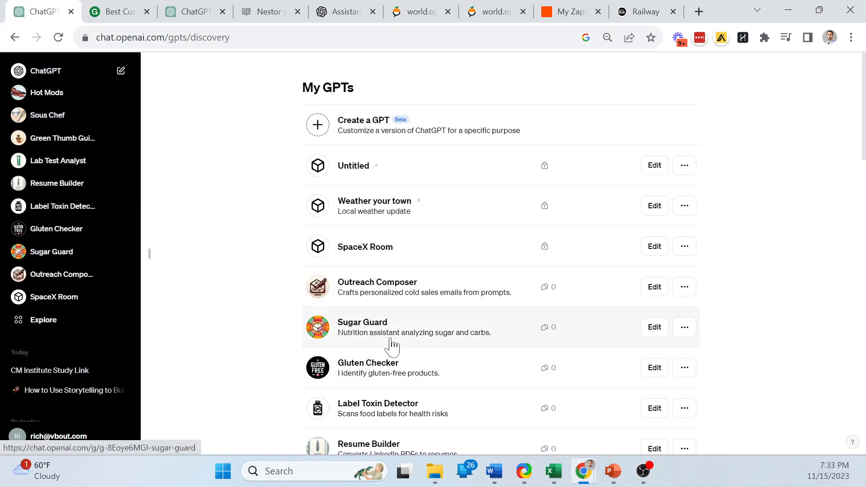
pyautogui.scroll(-3)
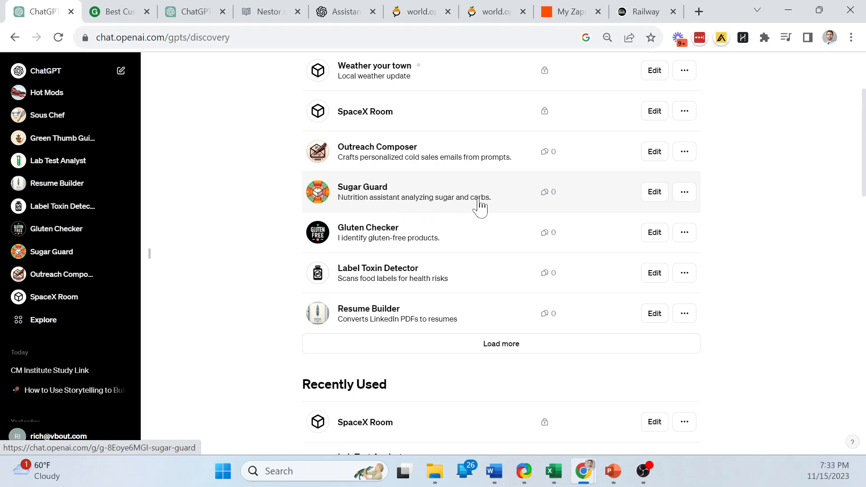
pyautogui.moveTo(683, 191)
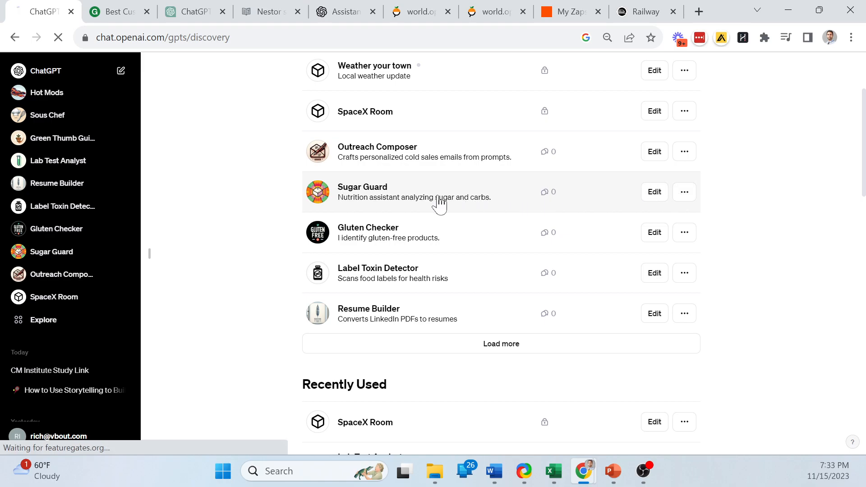
pyautogui.click(362, 191)
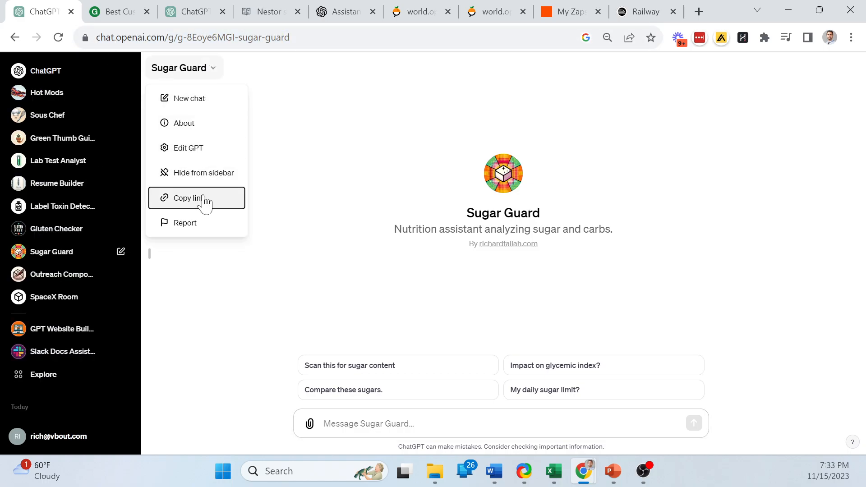
pyautogui.click(188, 198)
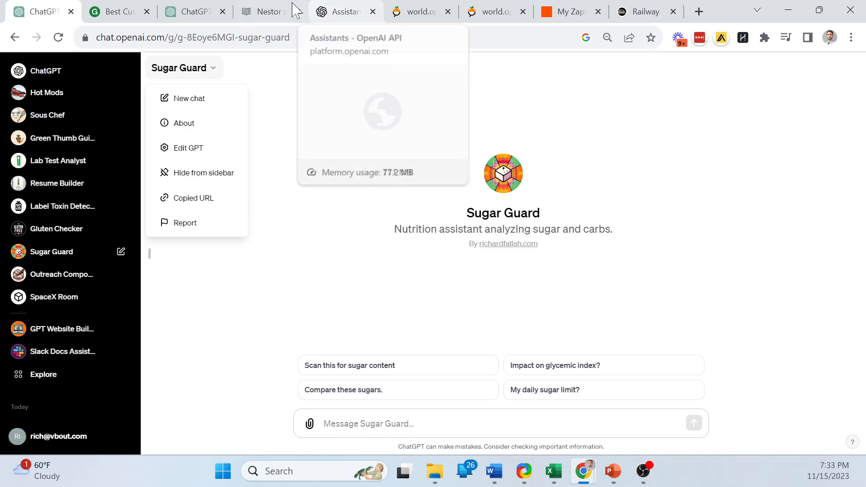
pyautogui.click(117, 12)
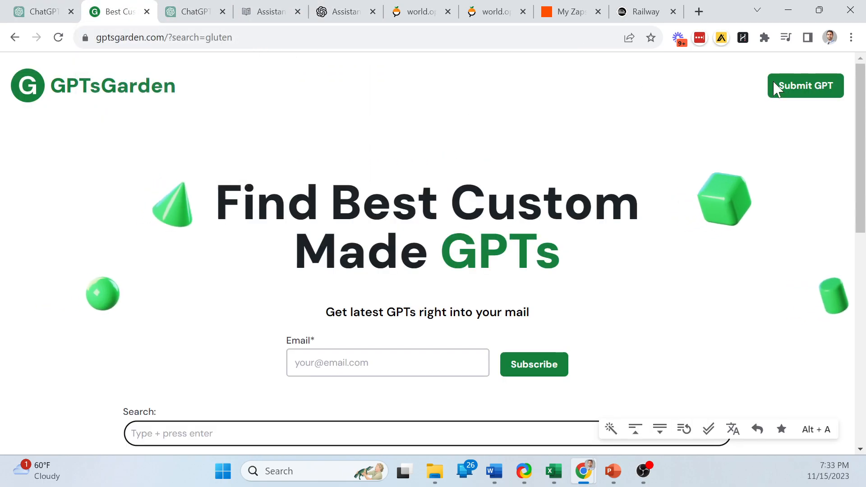
pyautogui.click(805, 86)
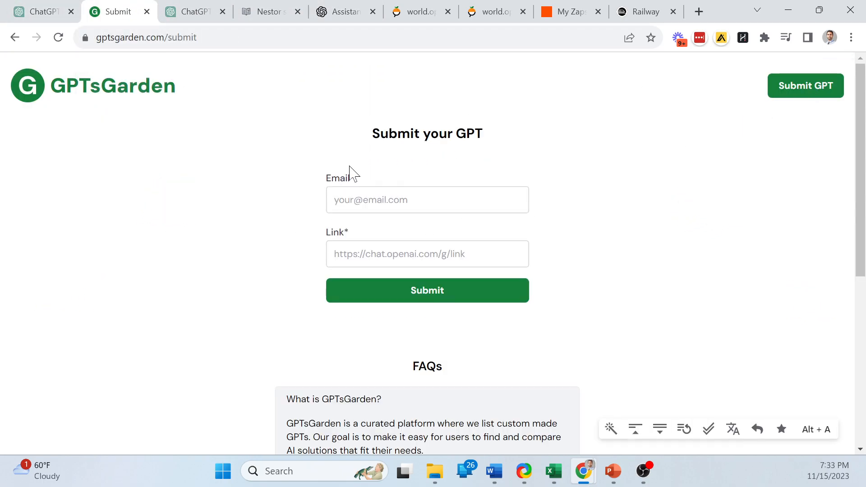
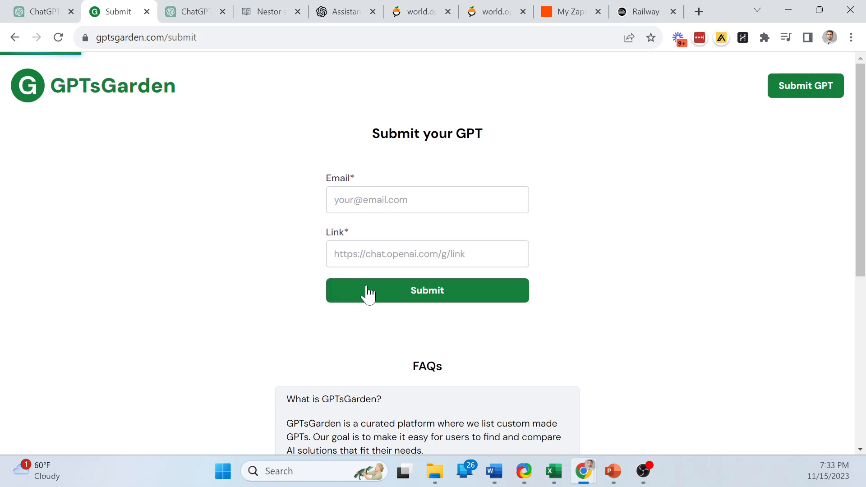
pyautogui.click(427, 290)
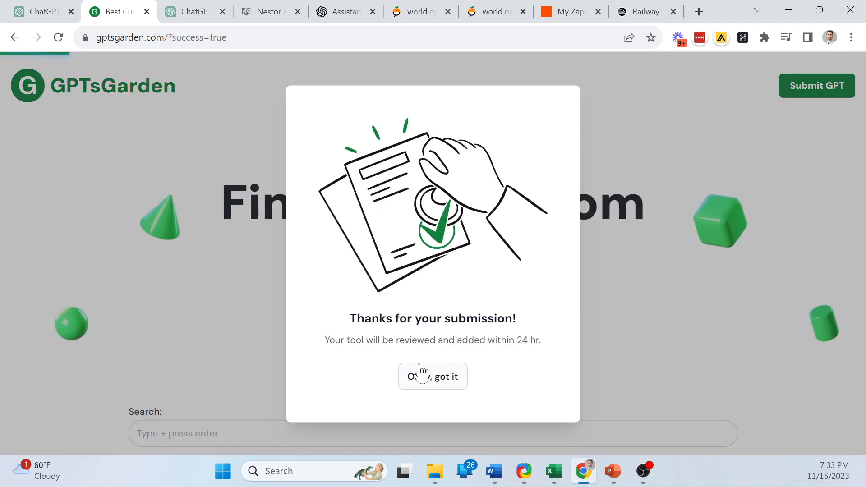
pyautogui.click(433, 376)
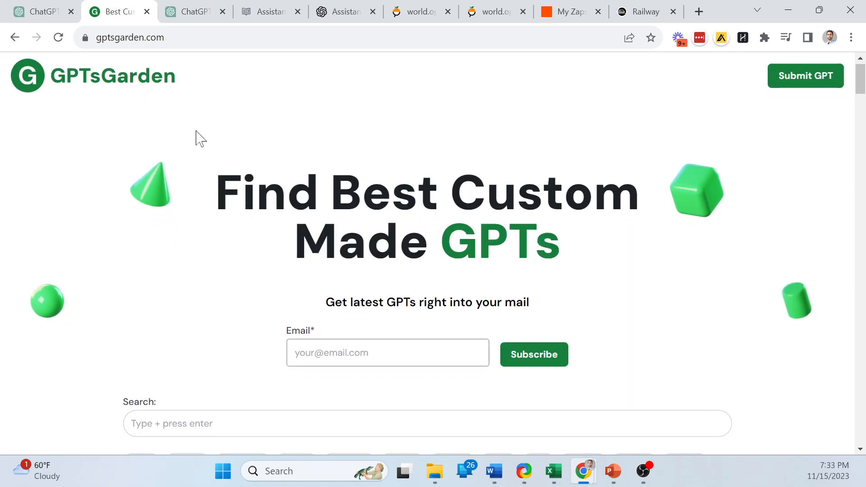
pyautogui.scroll(-3)
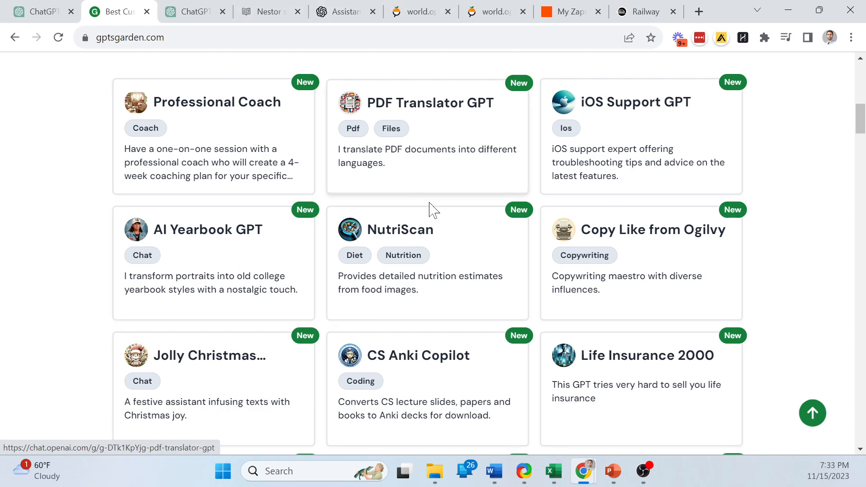
pyautogui.moveTo(461, 193)
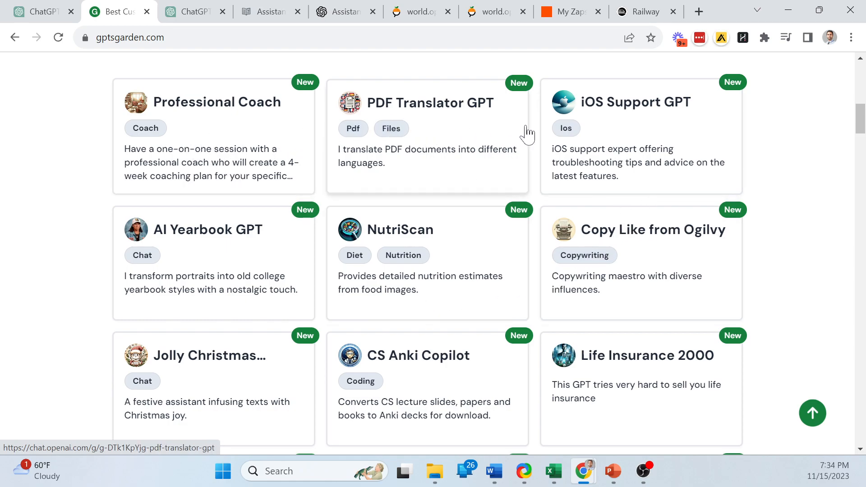
pyautogui.moveTo(660, 158)
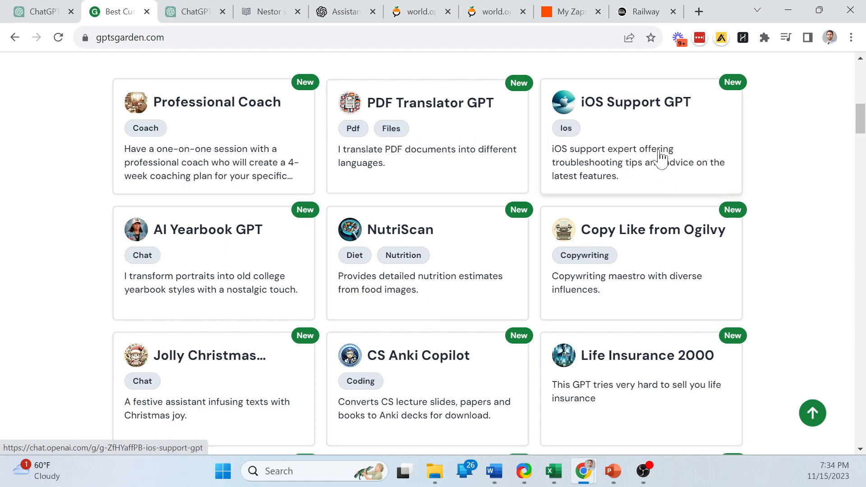
pyautogui.scroll(-3)
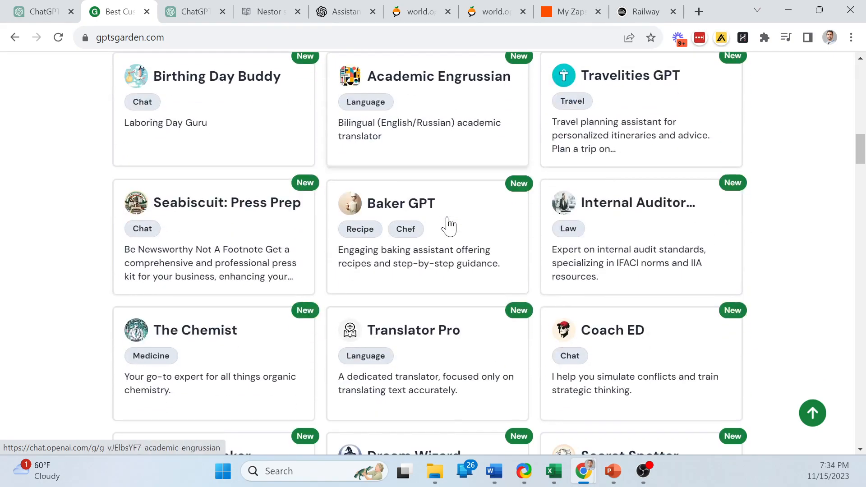
pyautogui.scroll(-3)
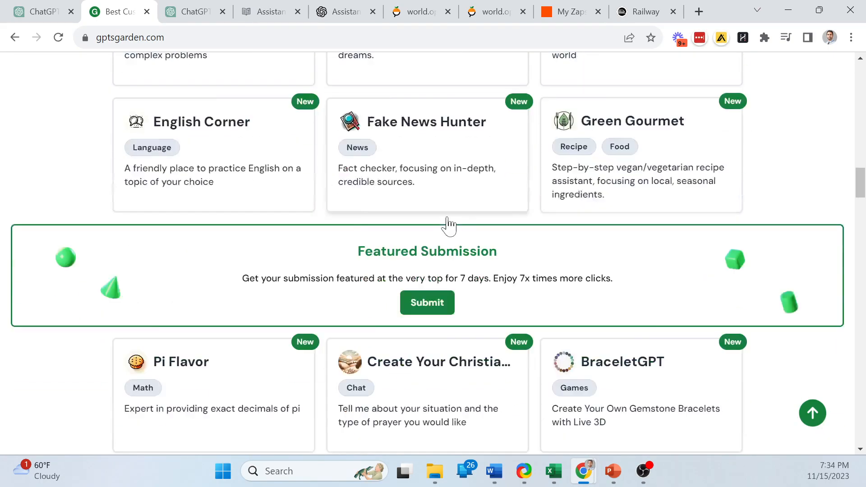
pyautogui.scroll(-3)
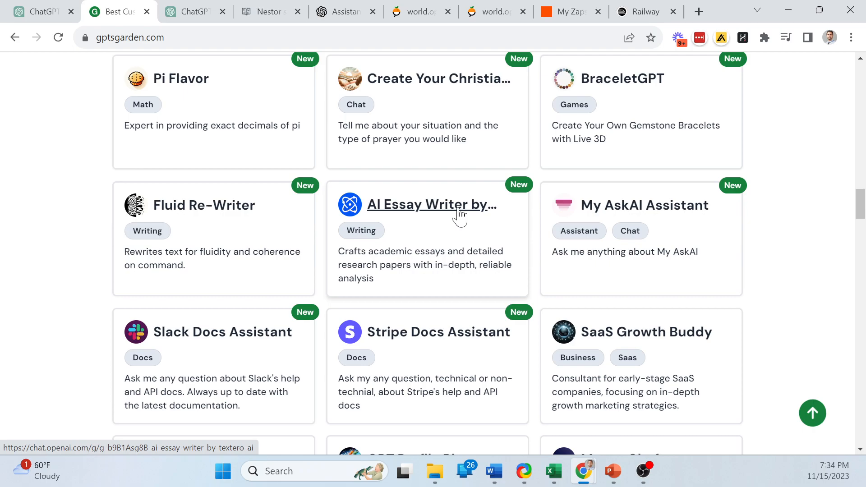
pyautogui.scroll(-3)
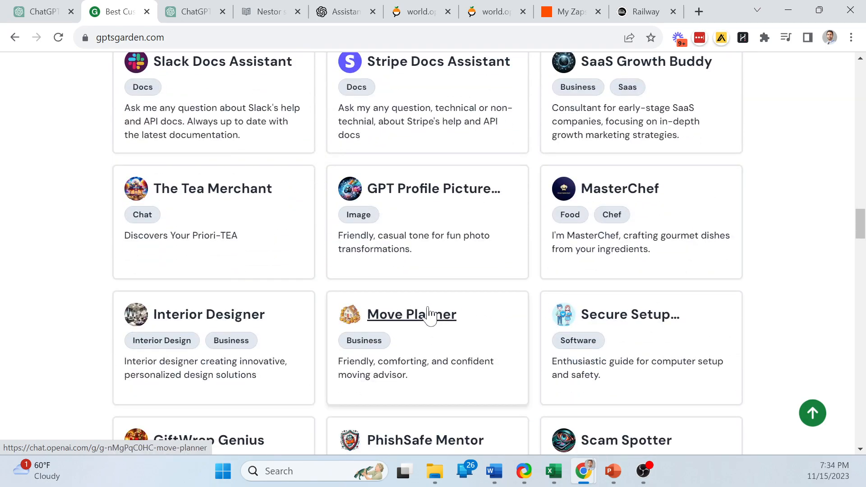
pyautogui.scroll(-3)
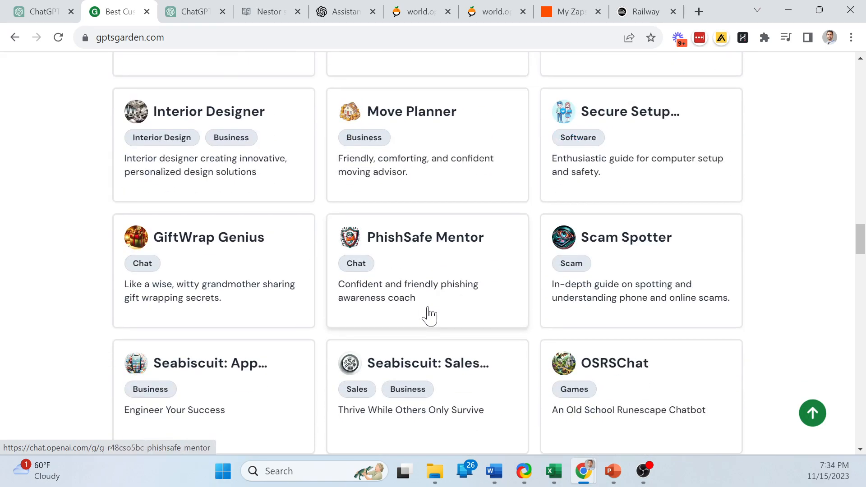
pyautogui.scroll(-3)
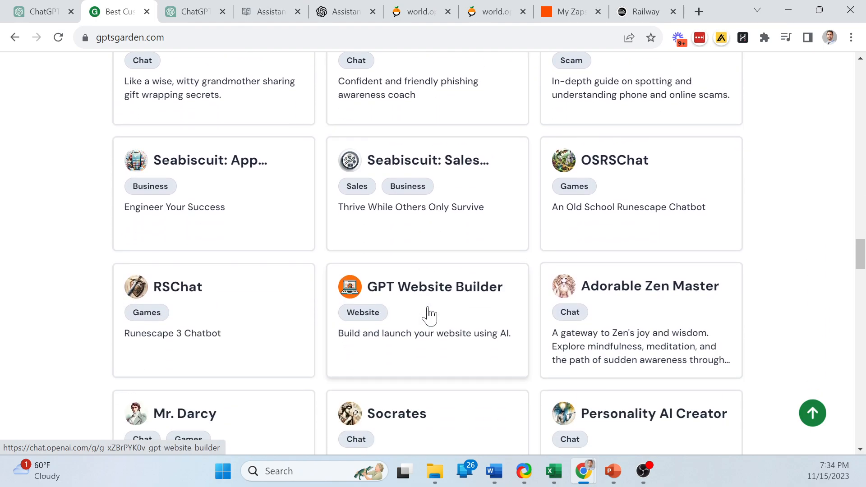
pyautogui.scroll(-3)
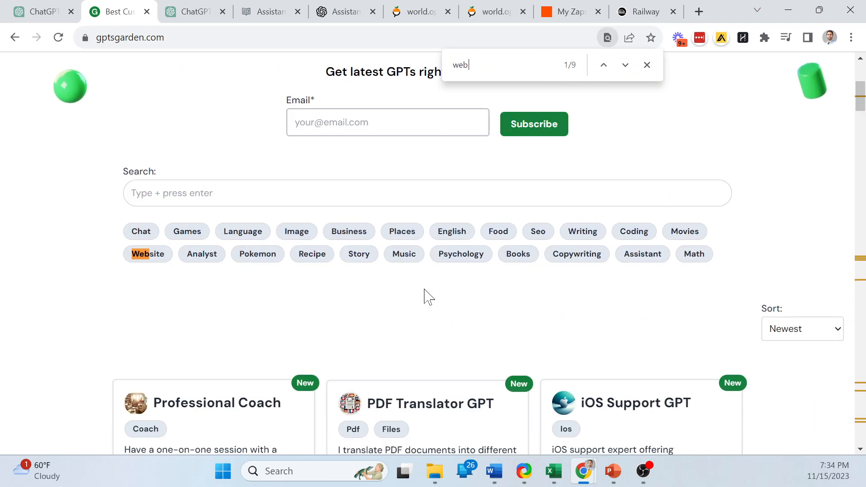
# Find 'website' matches on the GPTsGarden page and open GPT Website Builder.
pyautogui.write('site')
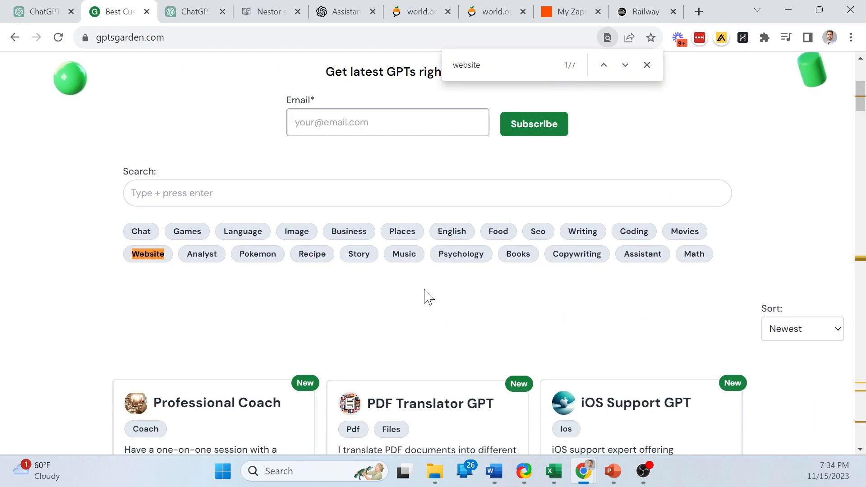
pyautogui.click(625, 65)
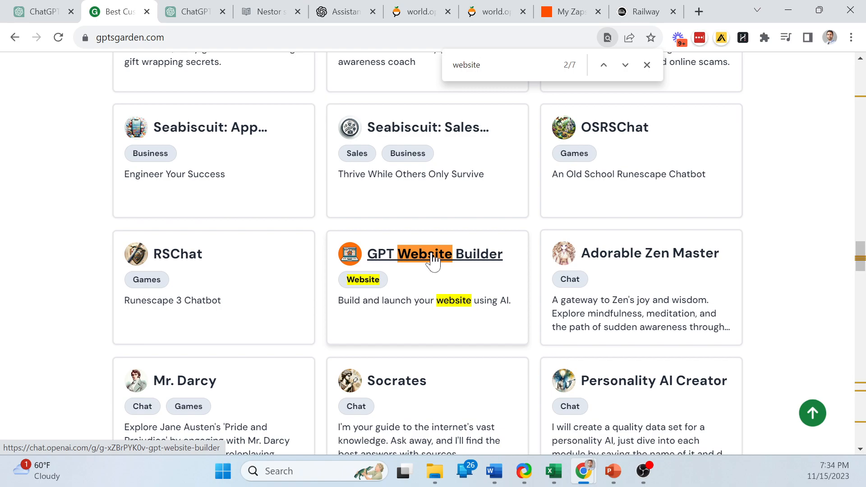
pyautogui.click(428, 254)
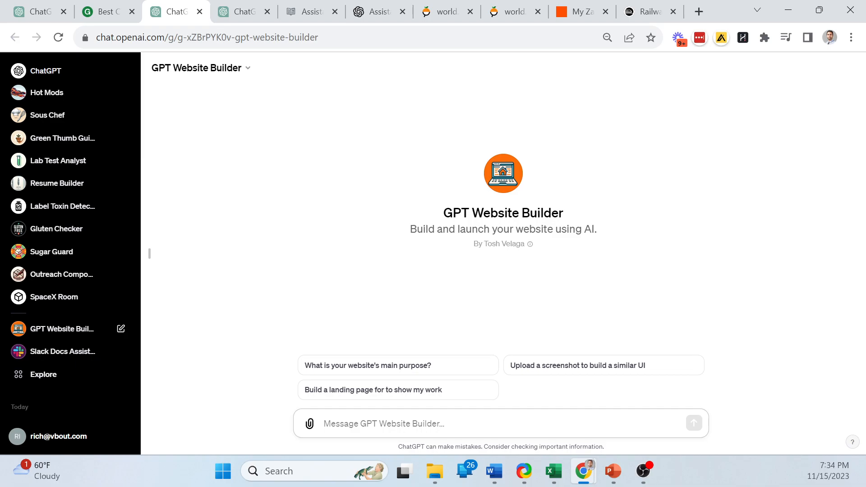
# Send GPT Website Builder the brief: minimalistic web design agency, wireframe-building content.
pyautogui.click(374, 389)
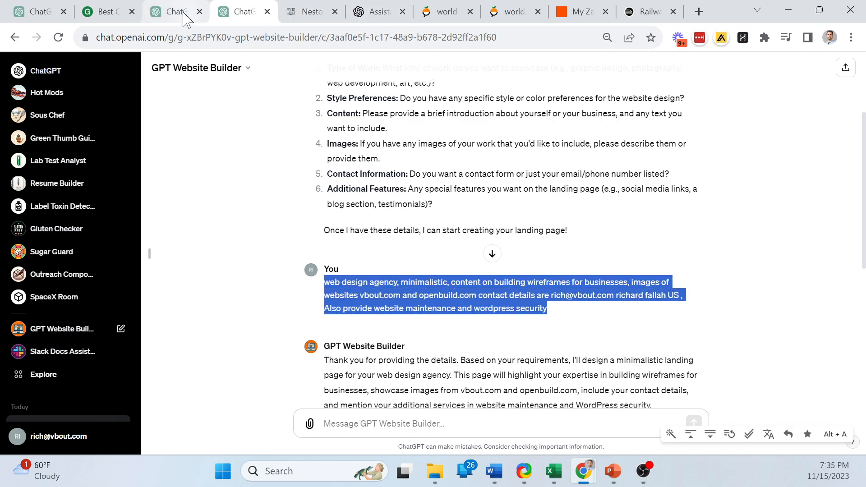
pyautogui.click(171, 12)
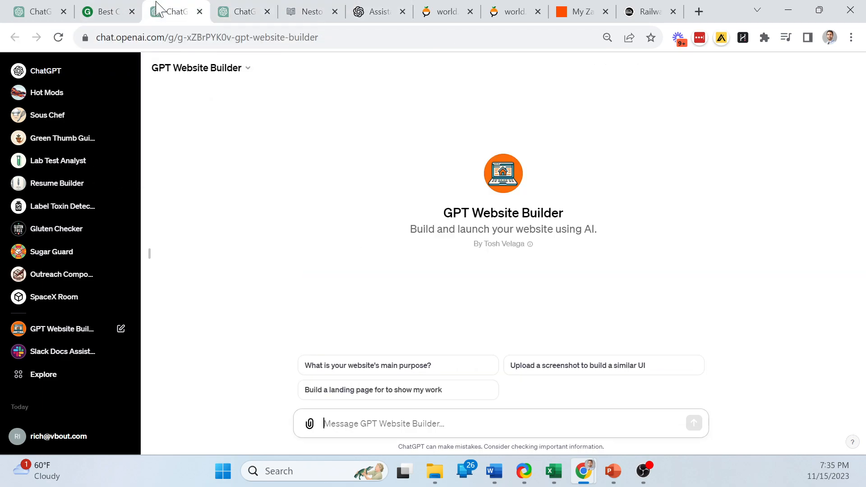
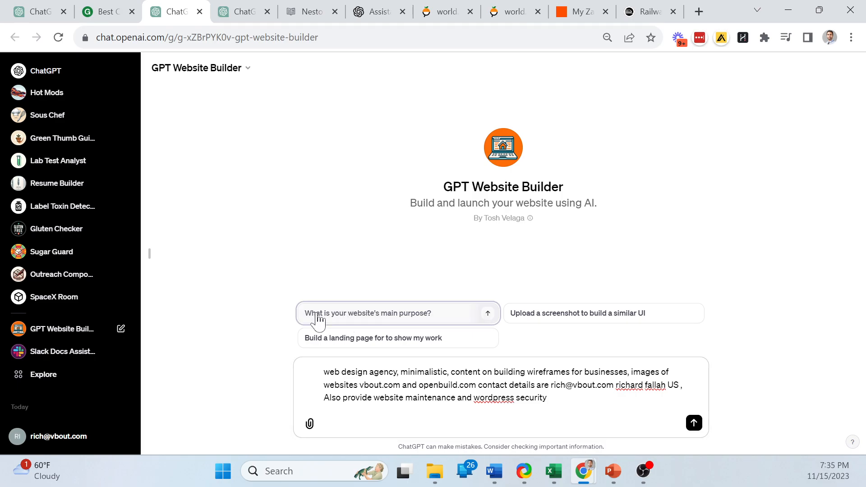
pyautogui.click(367, 313)
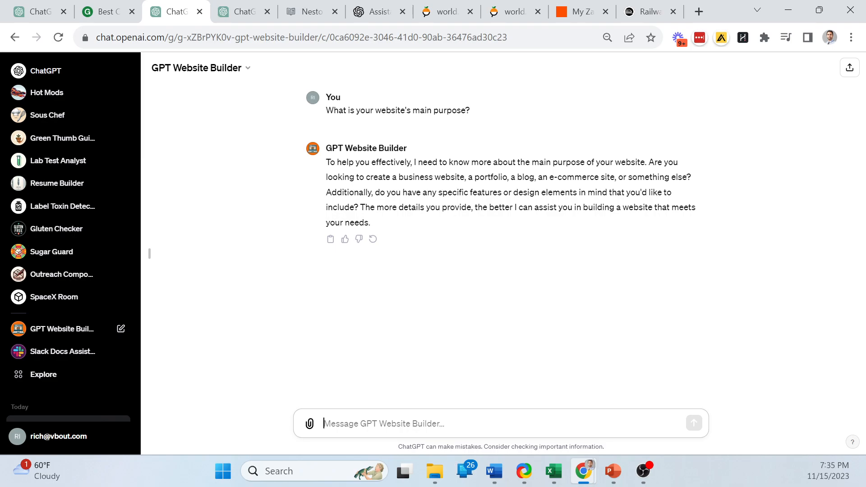
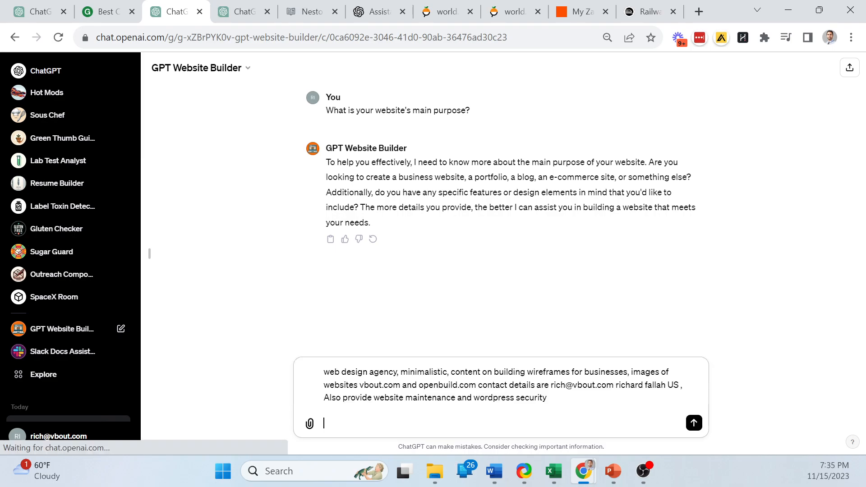
pyautogui.click(694, 422)
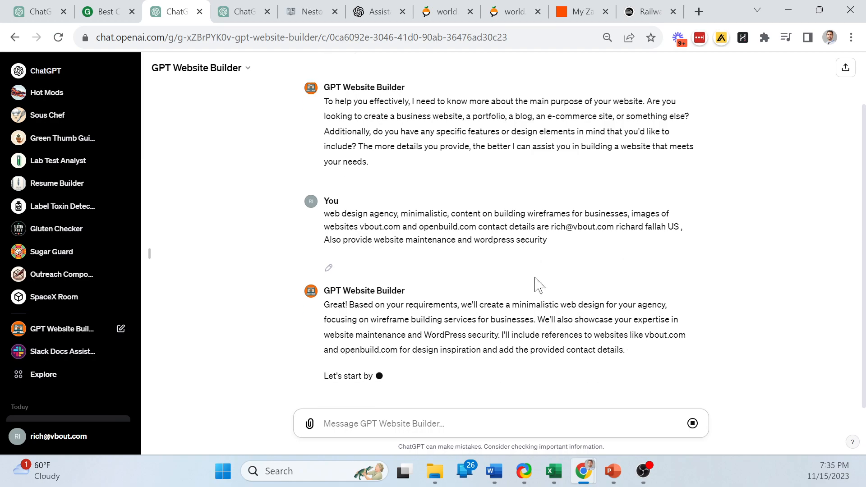
# Scroll through the seven-section homepage plan while GPT Website Builder creates the site.
pyautogui.scroll(-3)
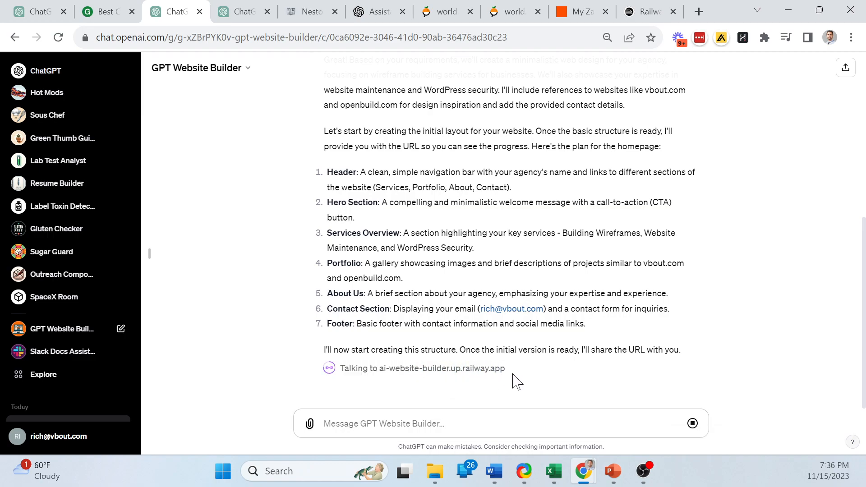
pyautogui.moveTo(508, 387)
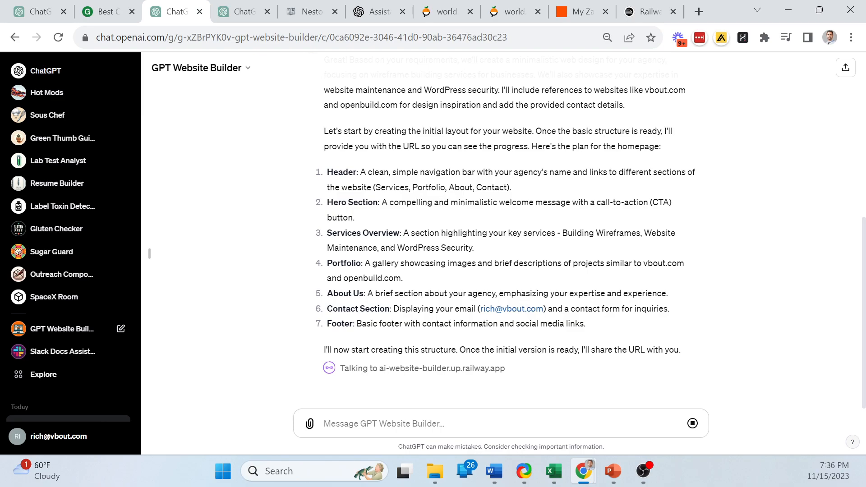
pyautogui.moveTo(239, 17)
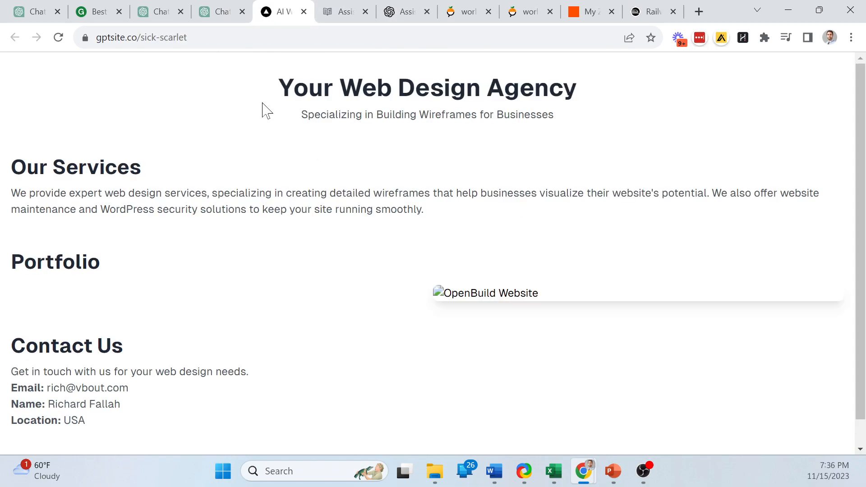
# Review the gptsite.co 'Your Web Design Agency' draft, then return to the builder chat.
pyautogui.moveTo(278, 87); pyautogui.dragTo(553, 122)
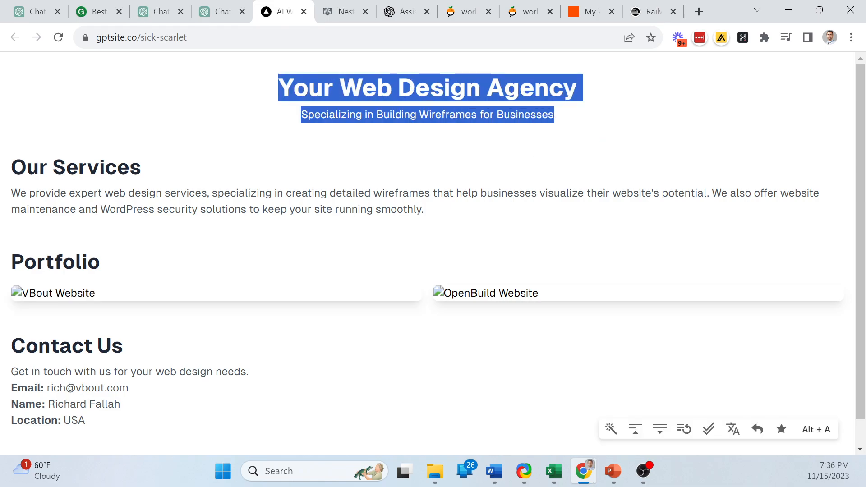
pyautogui.scroll(-3)
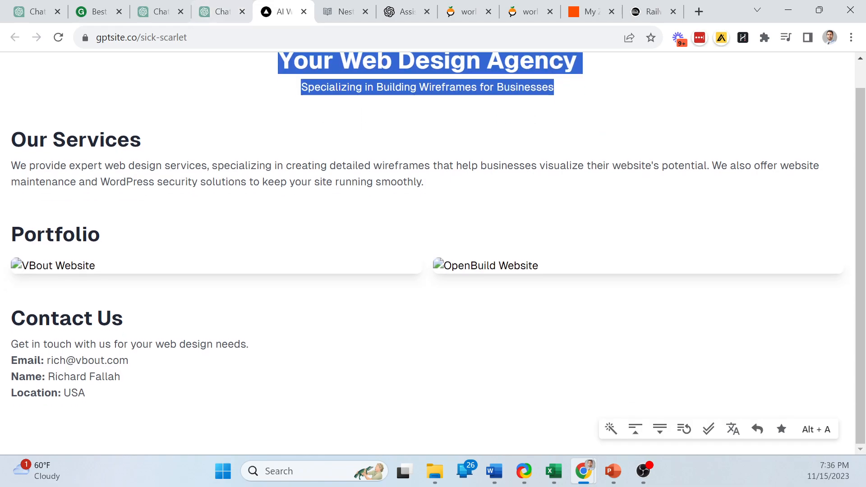
pyautogui.moveTo(208, 16)
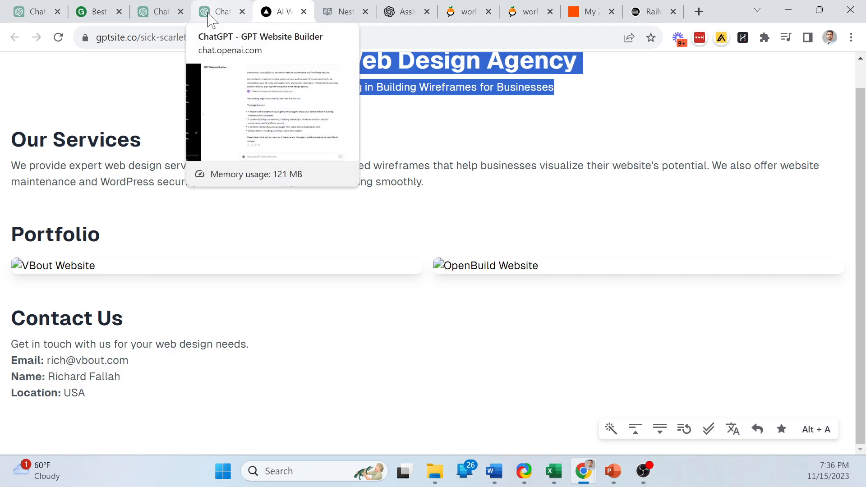
pyautogui.click(217, 11)
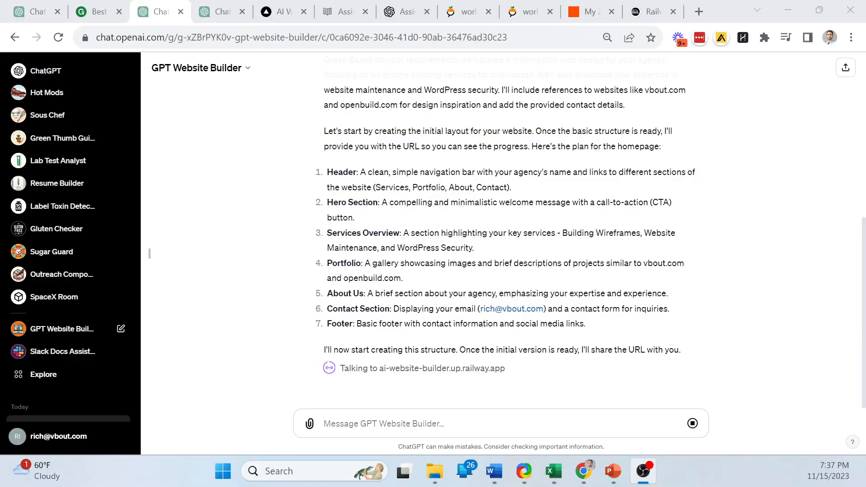
# Scroll through more GPT cards in the GPTsGarden directory.
pyautogui.click(95, 12)
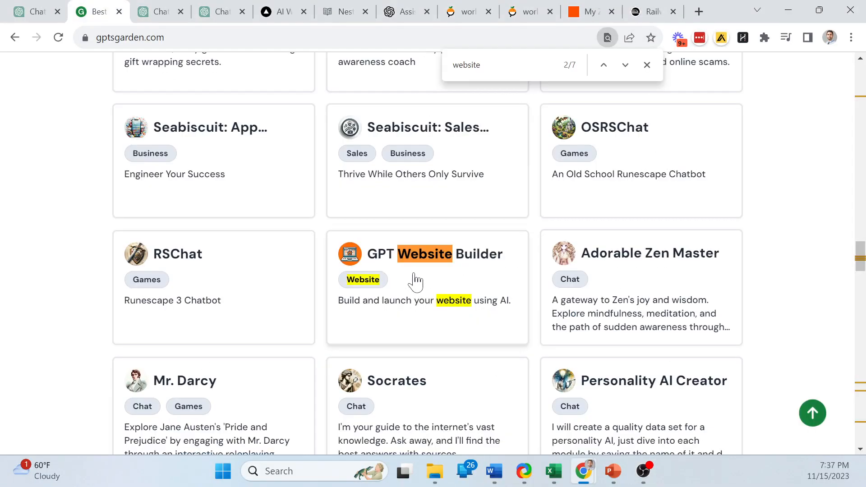
pyautogui.scroll(-3)
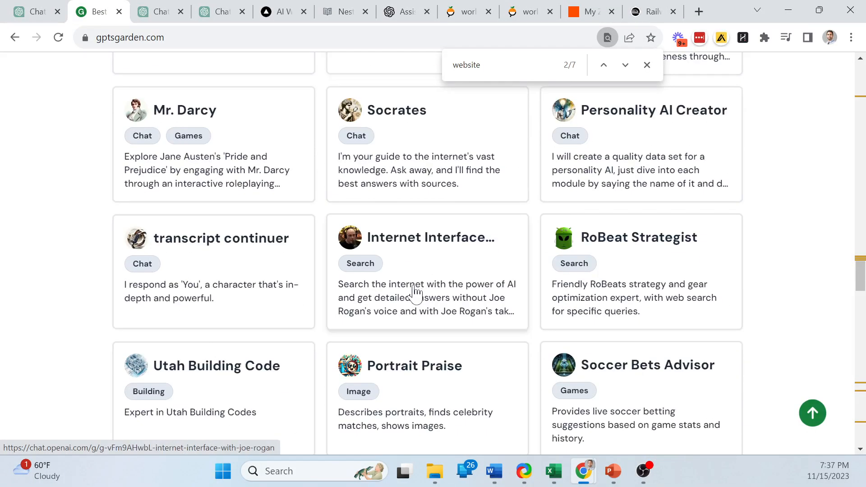
pyautogui.scroll(-3)
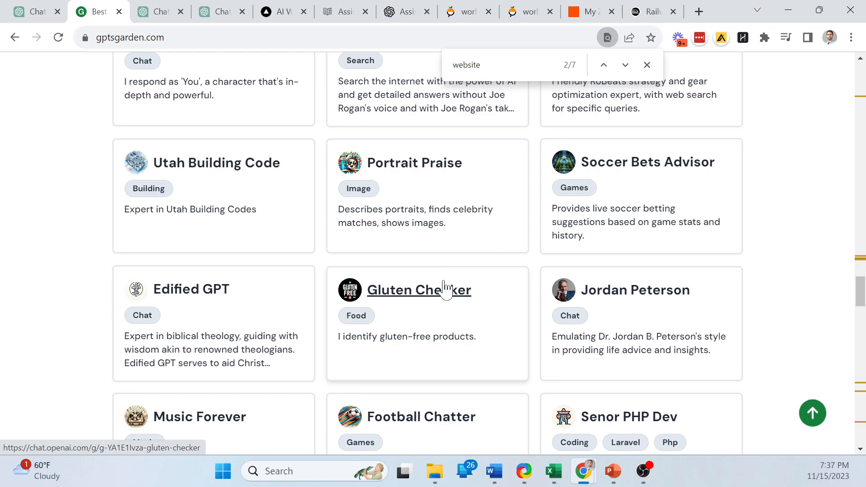
pyautogui.scroll(-3)
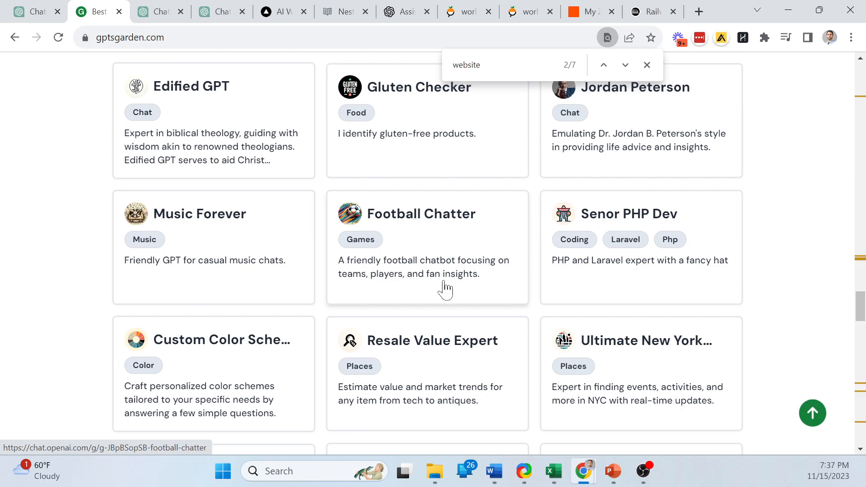
pyautogui.moveTo(162, 11)
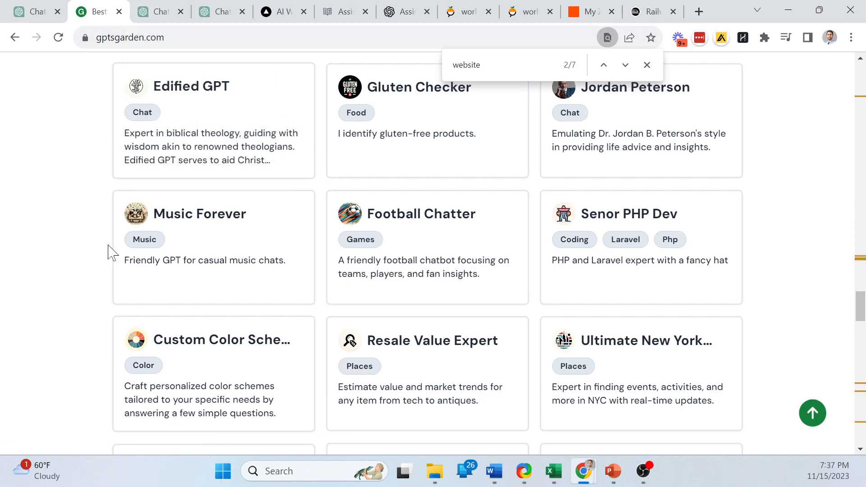
pyautogui.moveTo(131, 84)
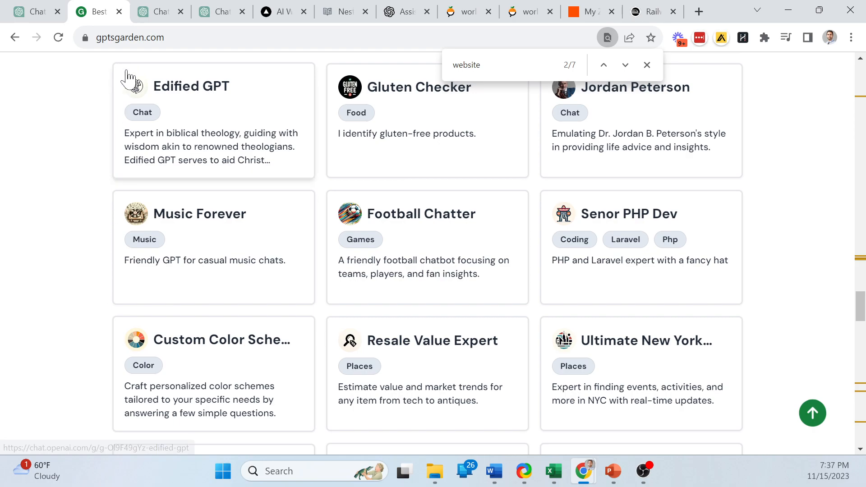
pyautogui.moveTo(92, 130)
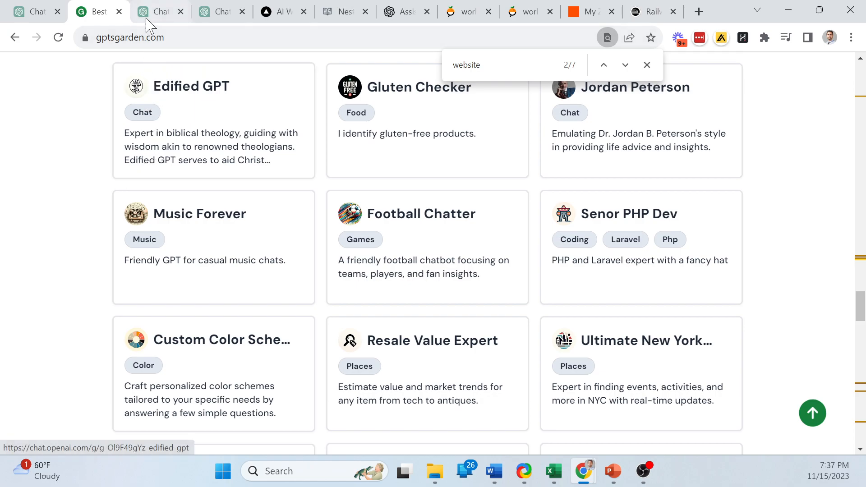
pyautogui.scroll(-3)
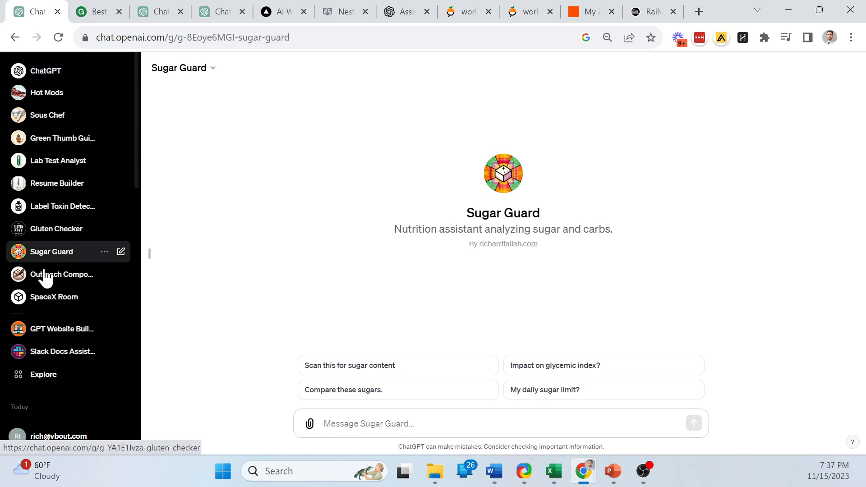
# Open the My GPTs list showing Sugar Guard and Gluten Checker.
pyautogui.click(43, 374)
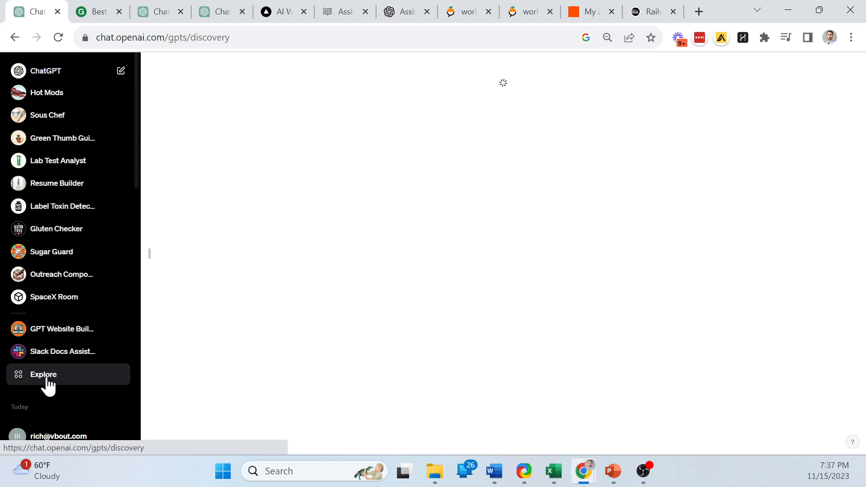
pyautogui.click(43, 374)
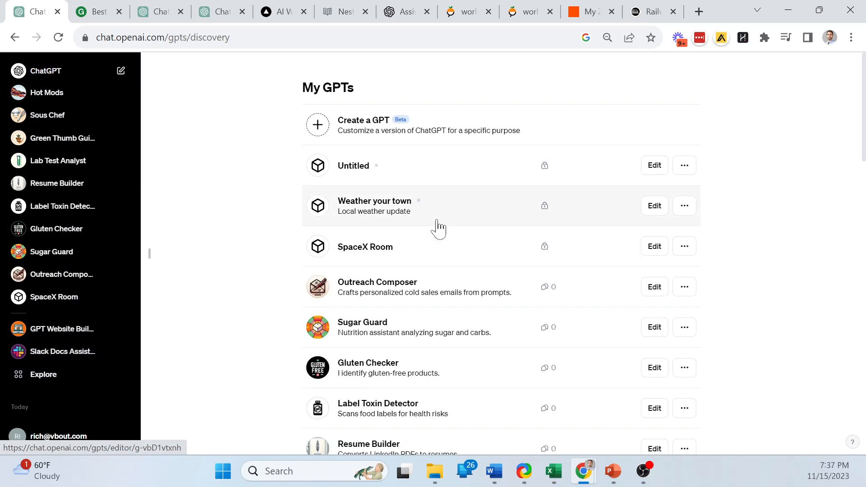
pyautogui.moveTo(488, 170)
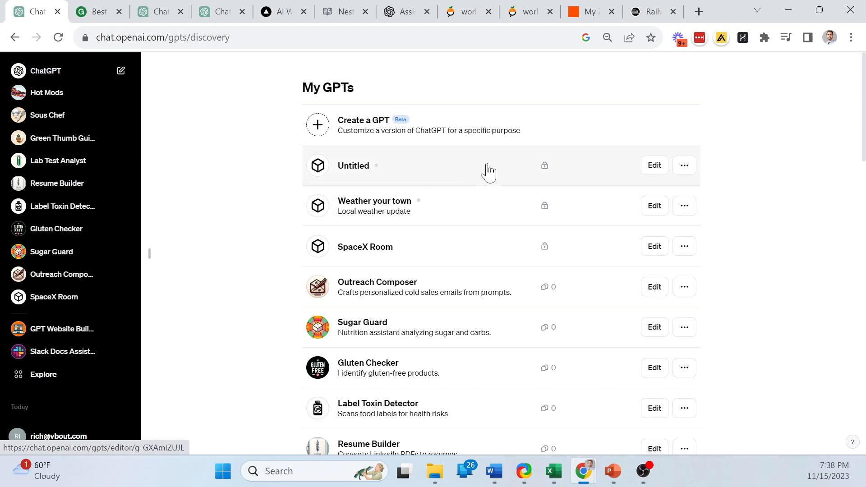
pyautogui.moveTo(411, 237)
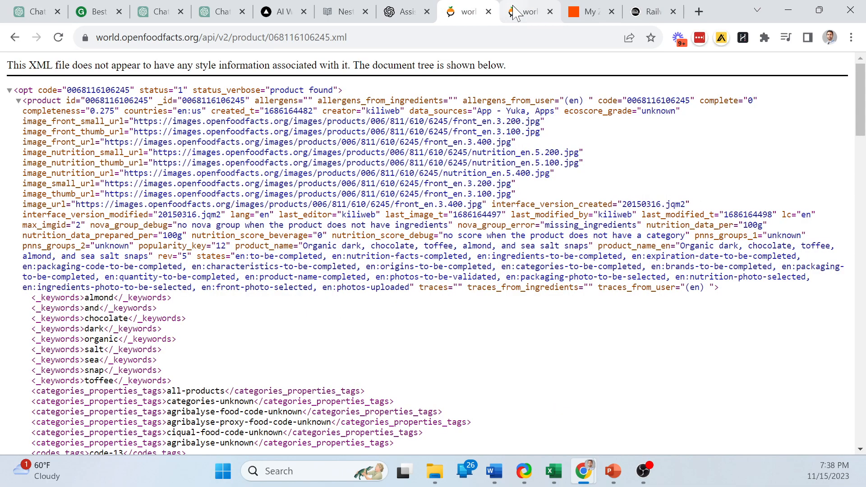
# Scroll through the Open Food Facts API documentation, then return to the untitled draft GPT.
pyautogui.click(527, 11)
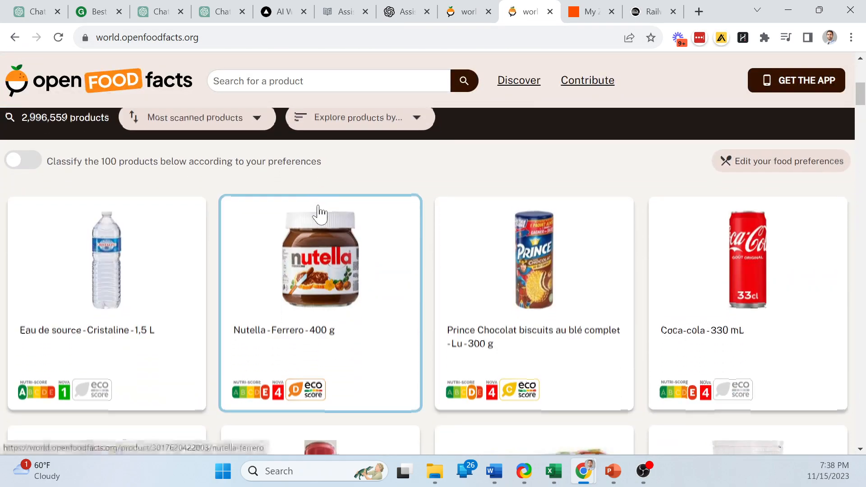
pyautogui.scroll(-3)
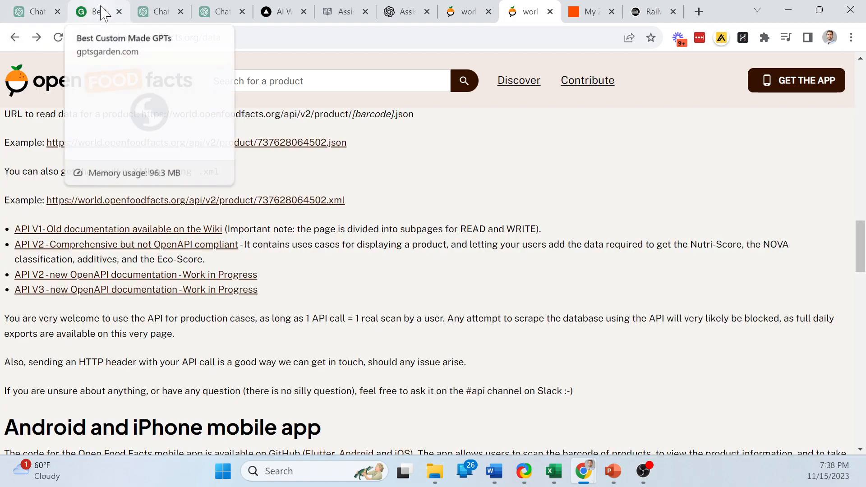
pyautogui.moveTo(225, 133)
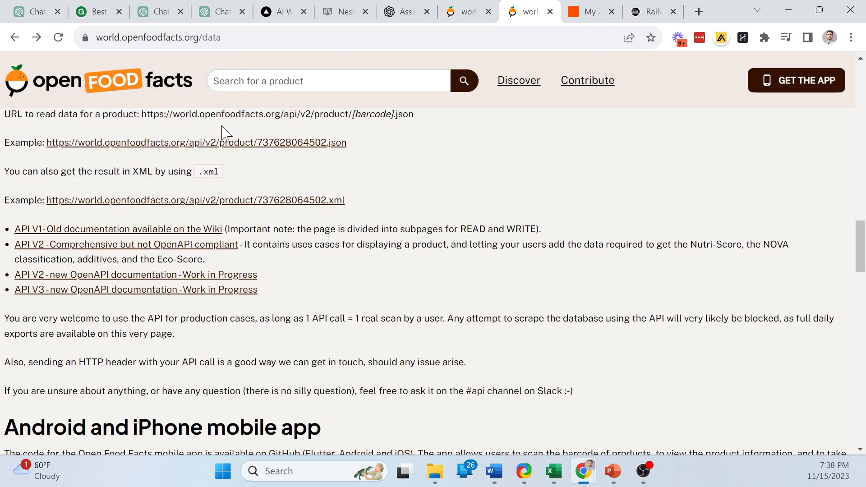
pyautogui.moveTo(171, 307)
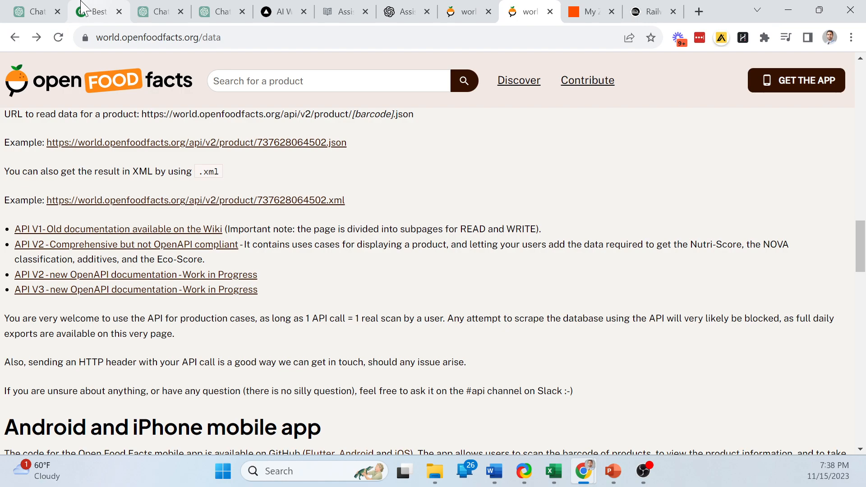
pyautogui.moveTo(34, 10)
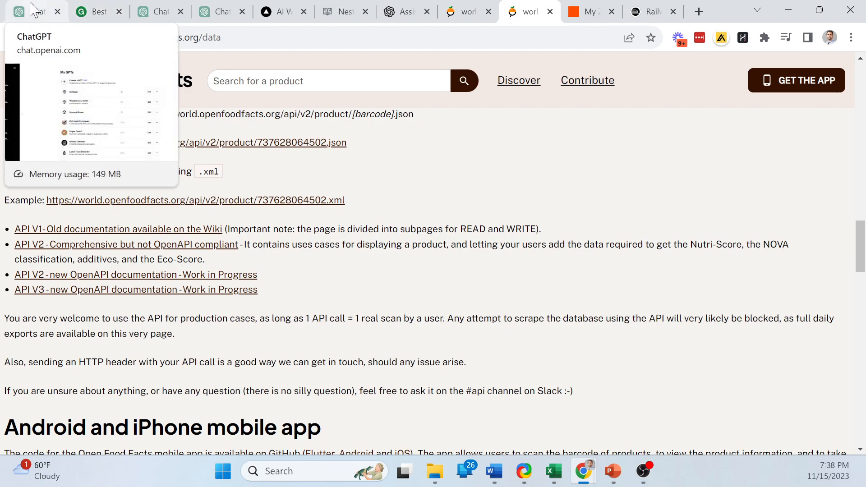
pyautogui.click(20, 11)
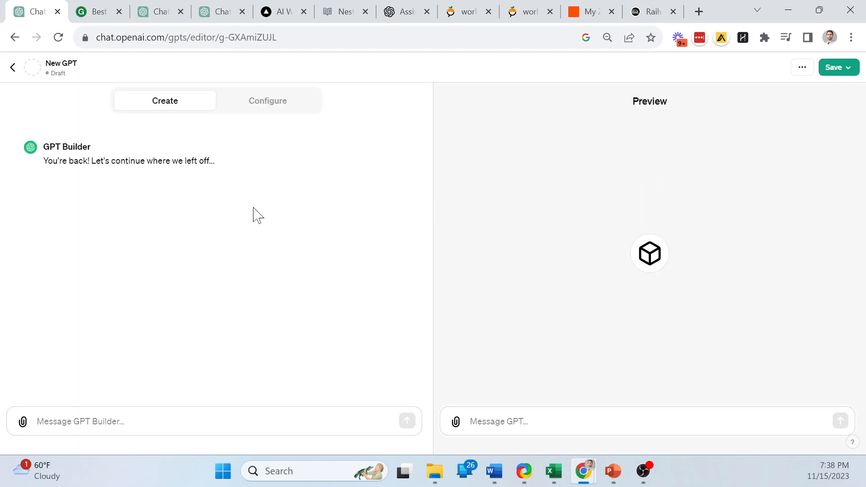
# Open the world.openfoodfacts.org action schema under Additional Settings, then return to the Open Food Facts docs.
pyautogui.click(267, 101)
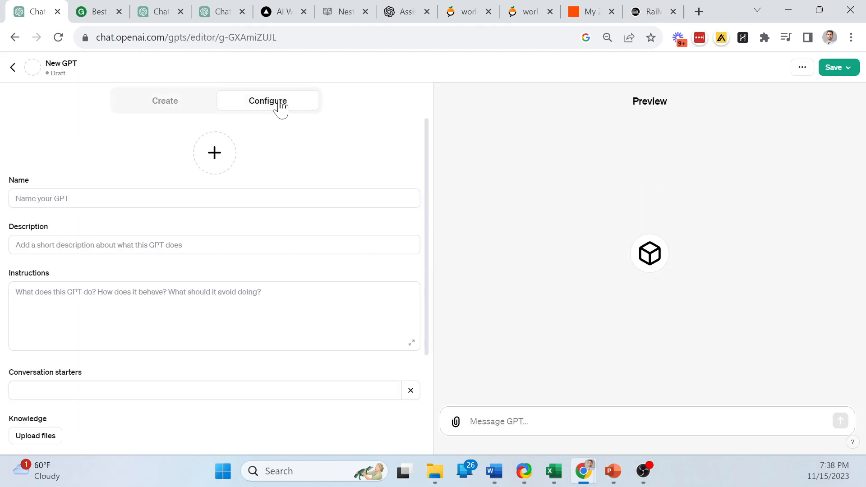
pyautogui.scroll(-3)
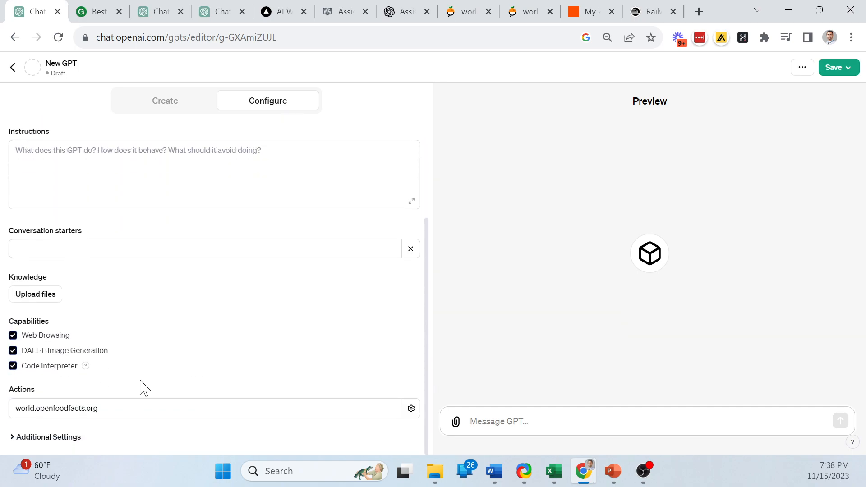
pyautogui.click(47, 436)
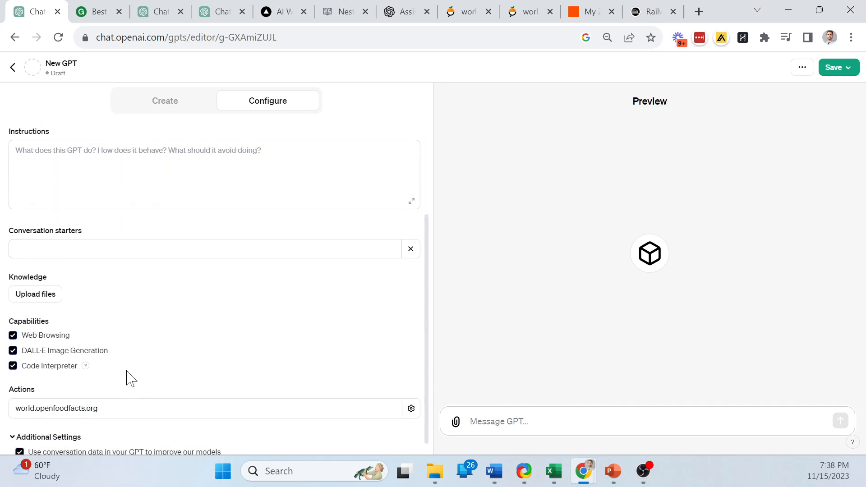
pyautogui.click(411, 408)
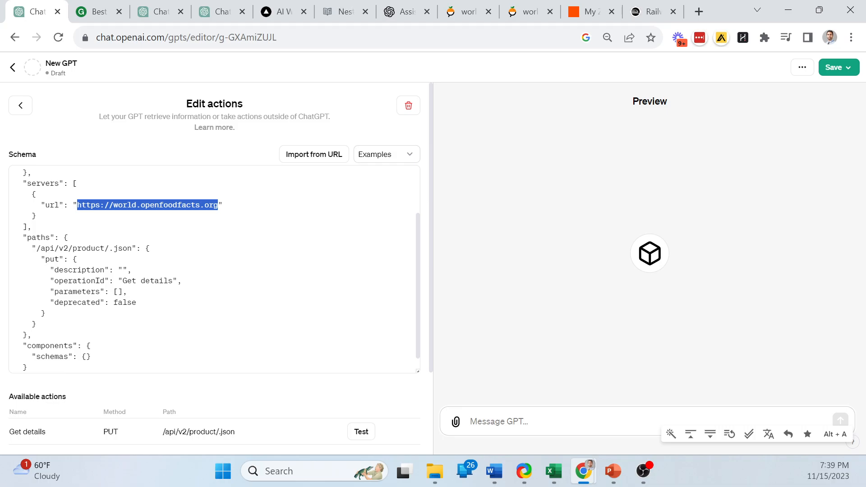
pyautogui.moveTo(489, 22)
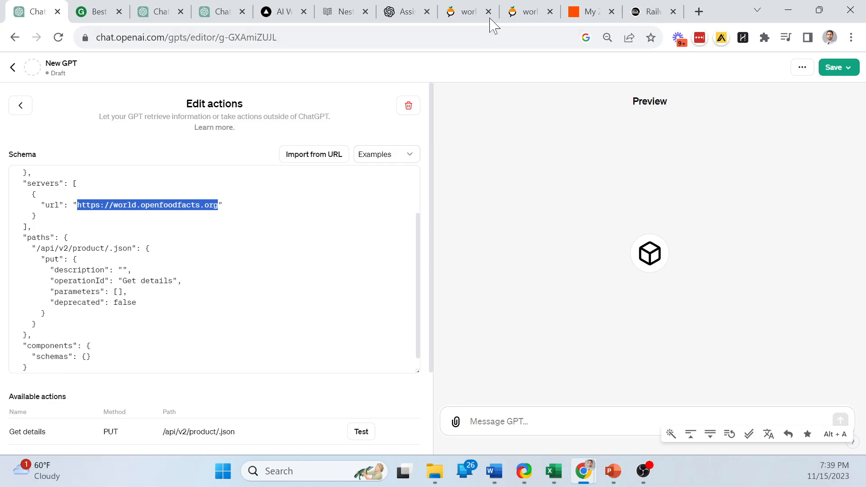
pyautogui.click(530, 11)
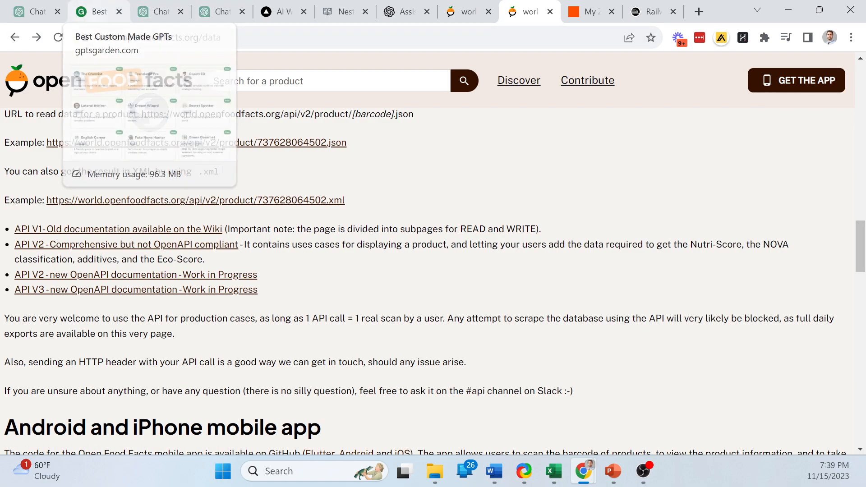
# Select part of the example JSON product URL in the docs, then return to the action schema.
pyautogui.scroll(-3)
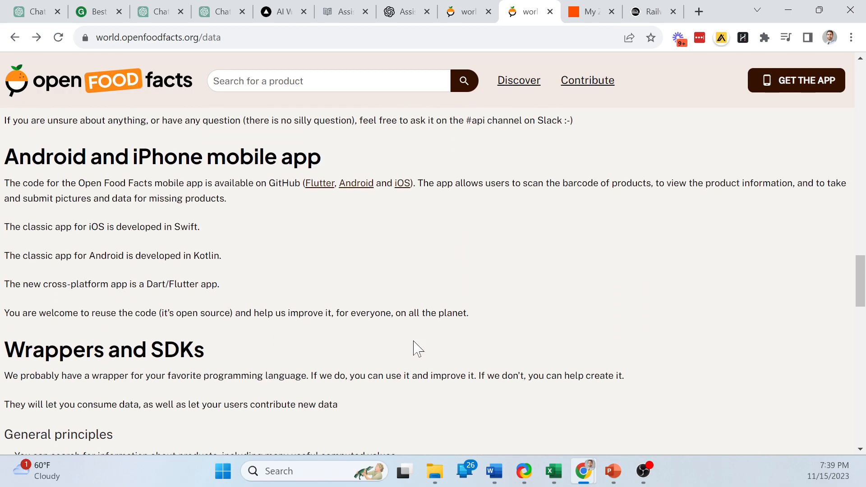
pyautogui.scroll(-3)
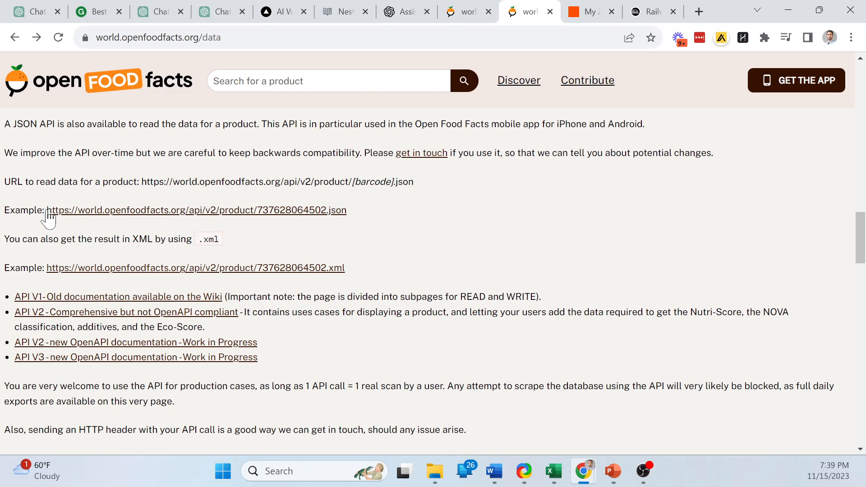
pyautogui.doubleClick(58, 210)
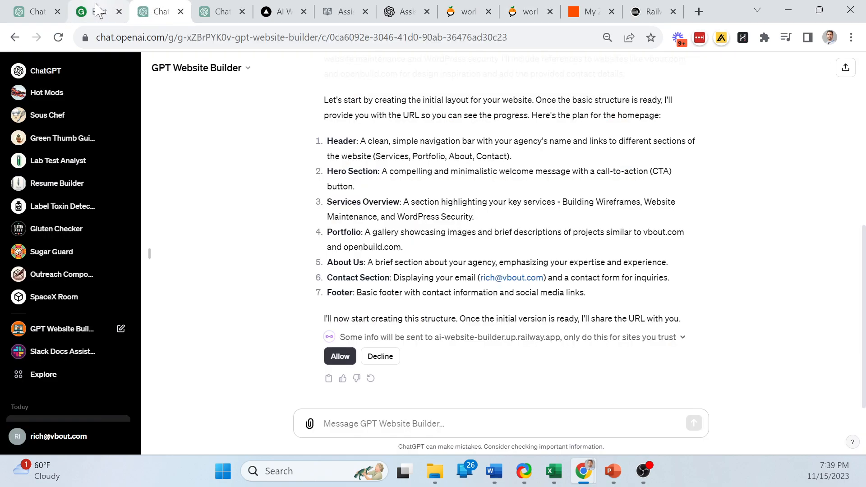
pyautogui.click(27, 12)
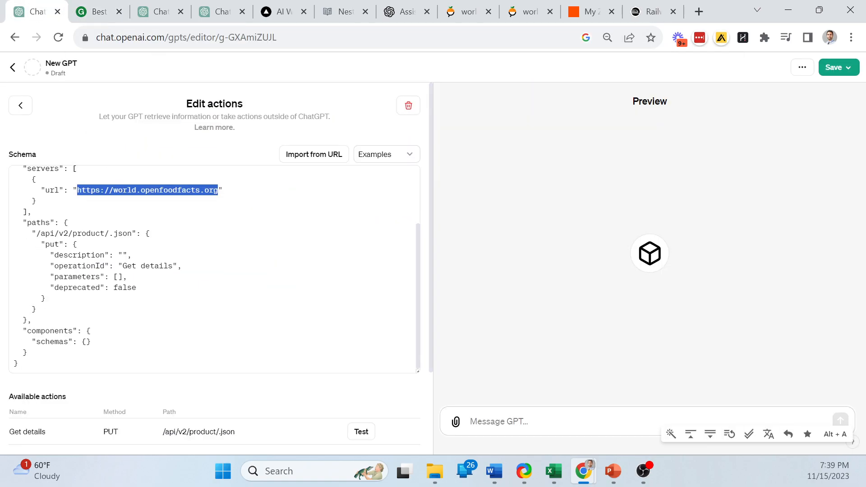
# Test the Get details action in preview and allow the call to world.openfoodfacts.org.
pyautogui.scroll(-3)
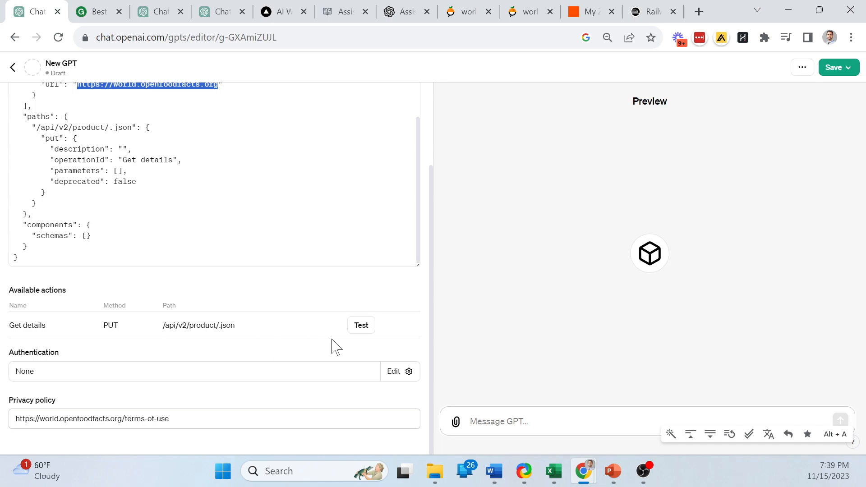
pyautogui.click(361, 326)
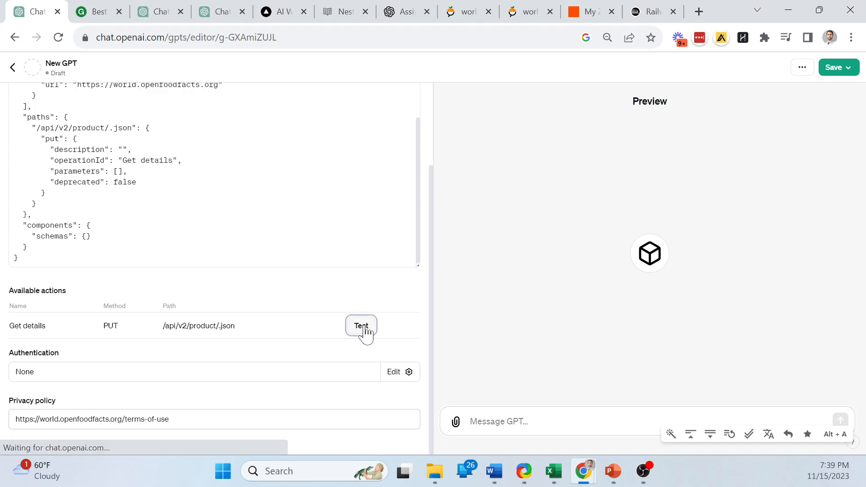
pyautogui.click(361, 325)
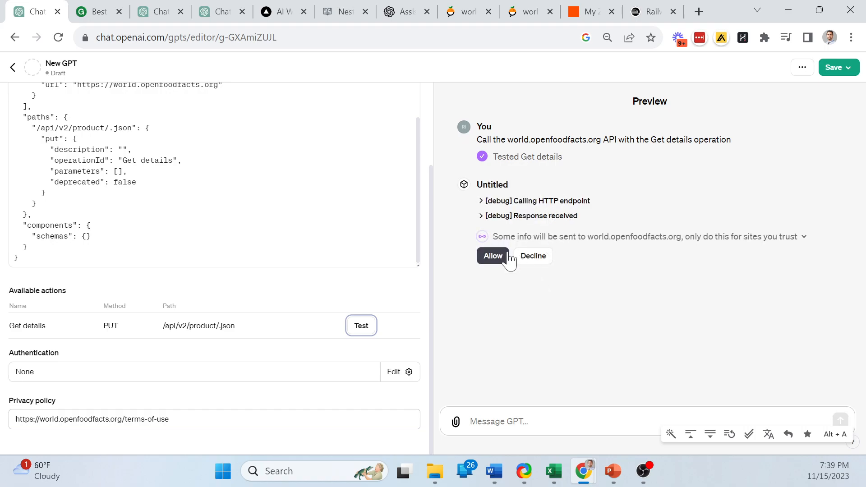
pyautogui.click(493, 256)
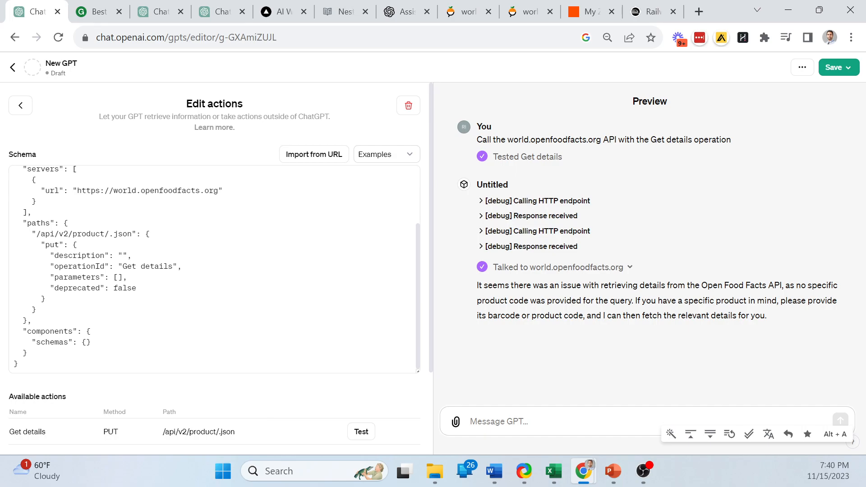
pyautogui.moveTo(400, 172)
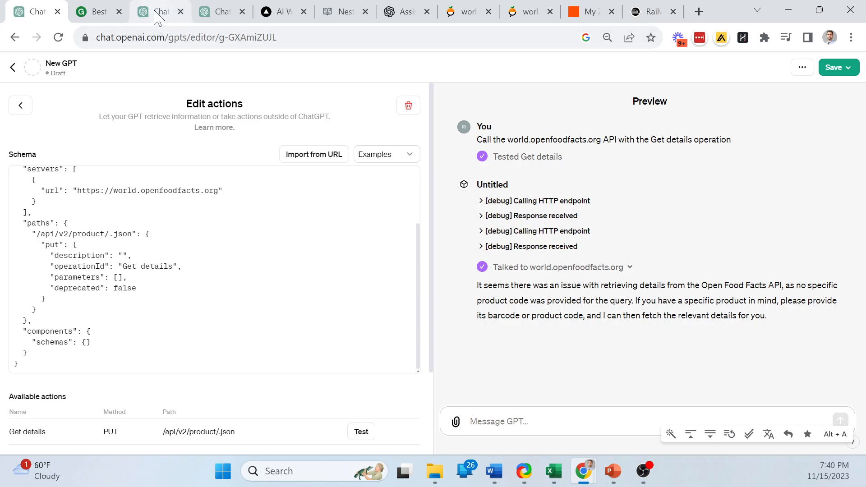
pyautogui.moveTo(155, 12)
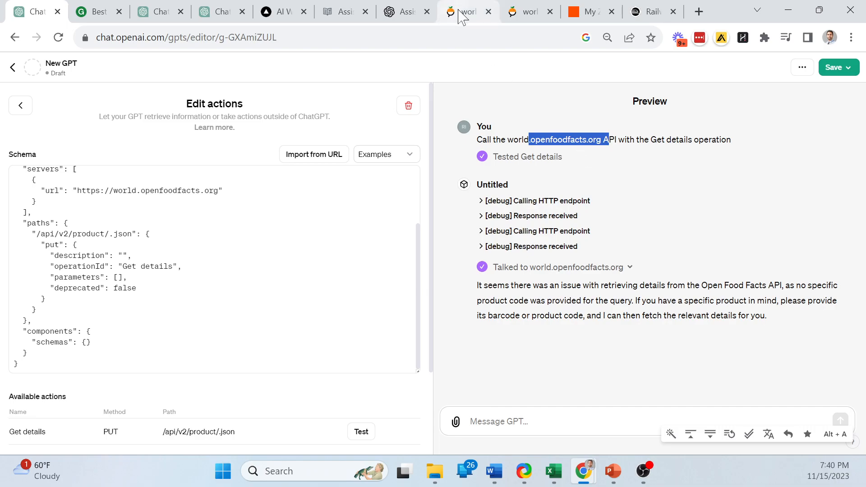
pyautogui.click(528, 11)
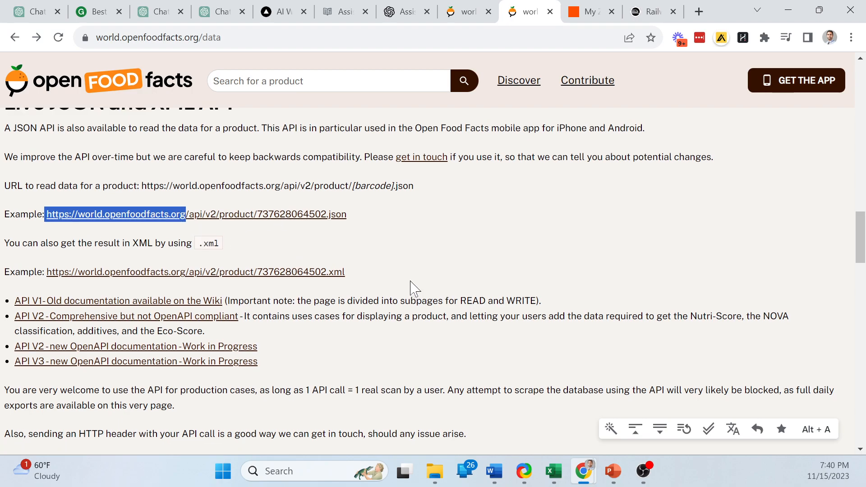
pyautogui.scroll(-3)
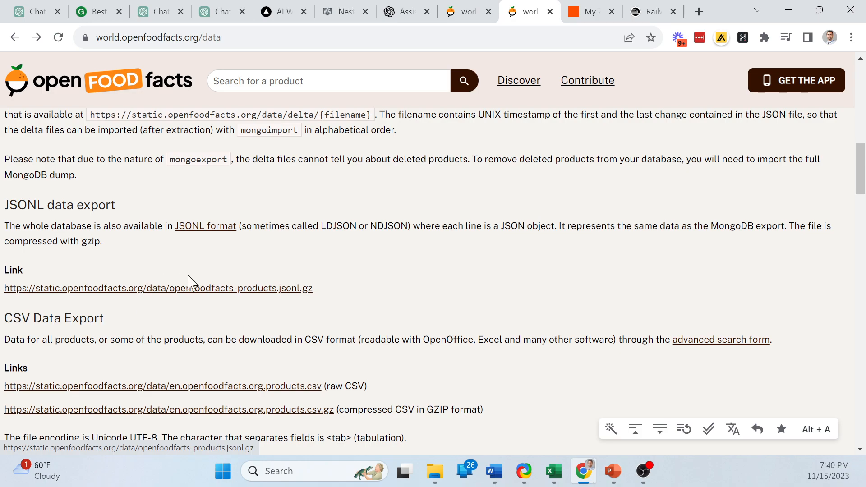
pyautogui.moveTo(283, 201)
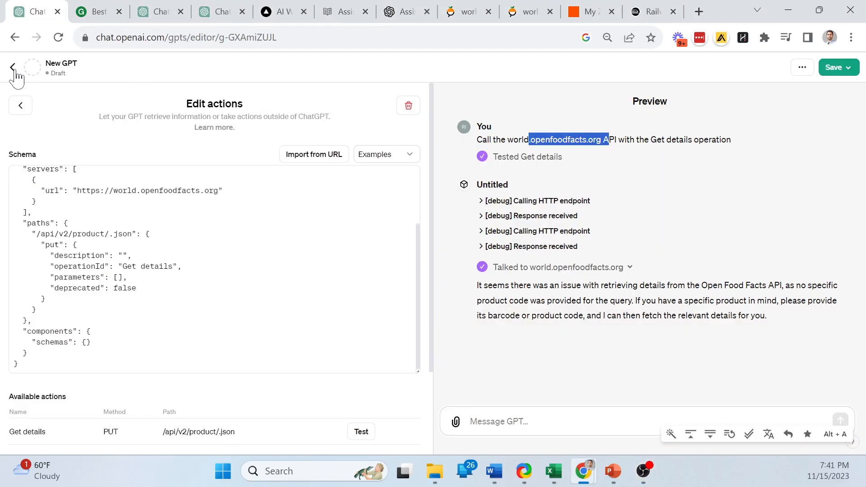
# Go back to My GPTs and start a new GPT with Create a GPT.
pyautogui.click(14, 67)
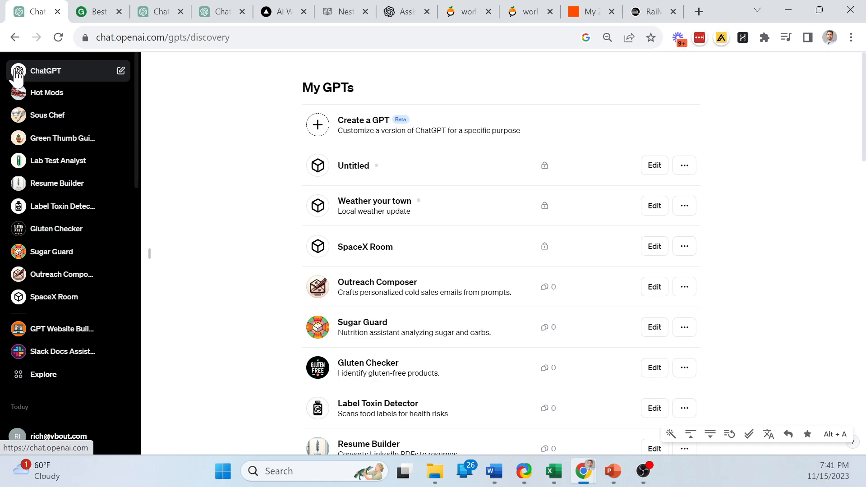
pyautogui.moveTo(94, 321)
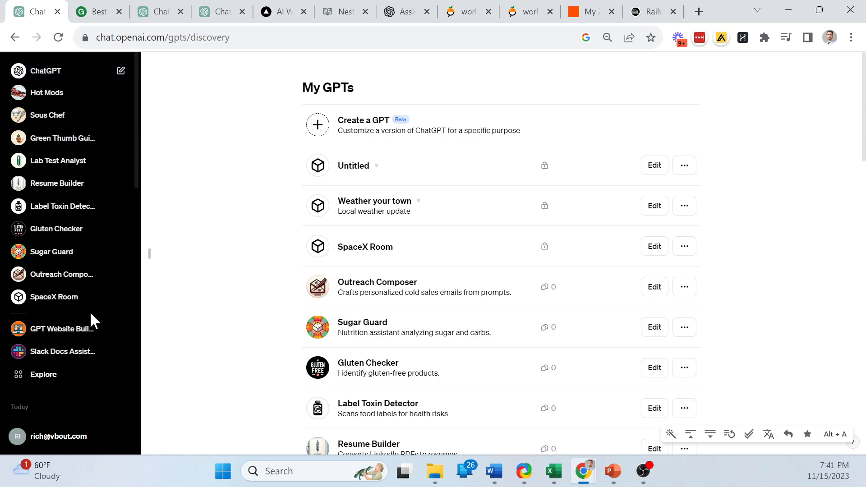
pyautogui.moveTo(340, 126)
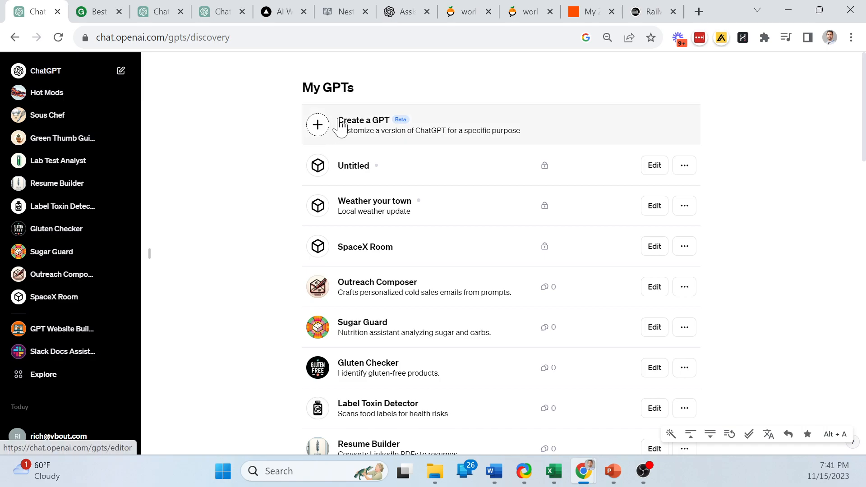
pyautogui.click(317, 124)
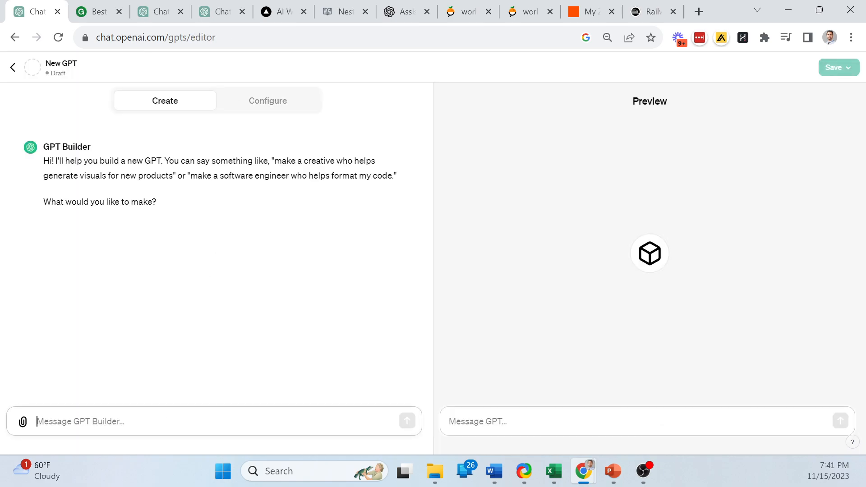
# Send 'Marketing Trends for 2024' to the GPT Builder, then switch to the presentation.
pyautogui.write('Marketing')
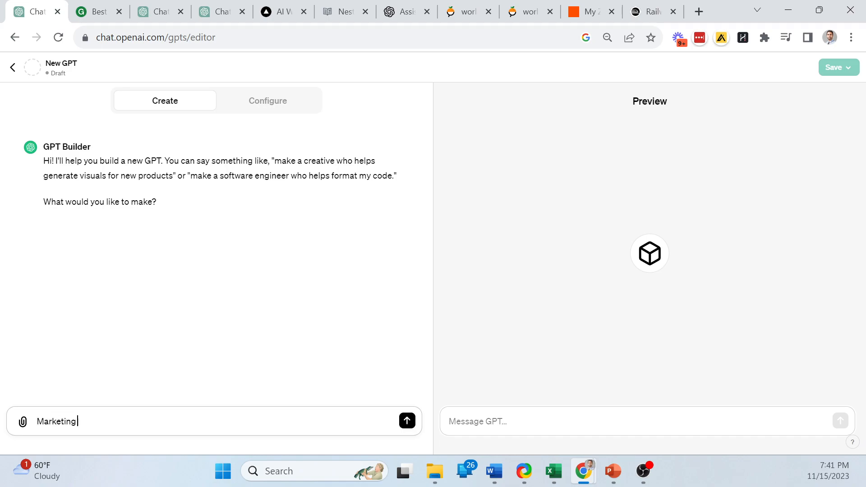
pyautogui.write('Trends for')
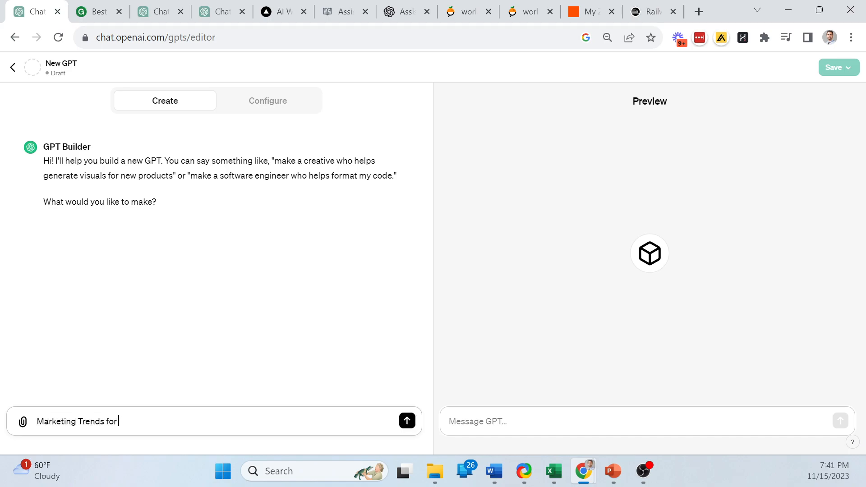
pyautogui.click(406, 420)
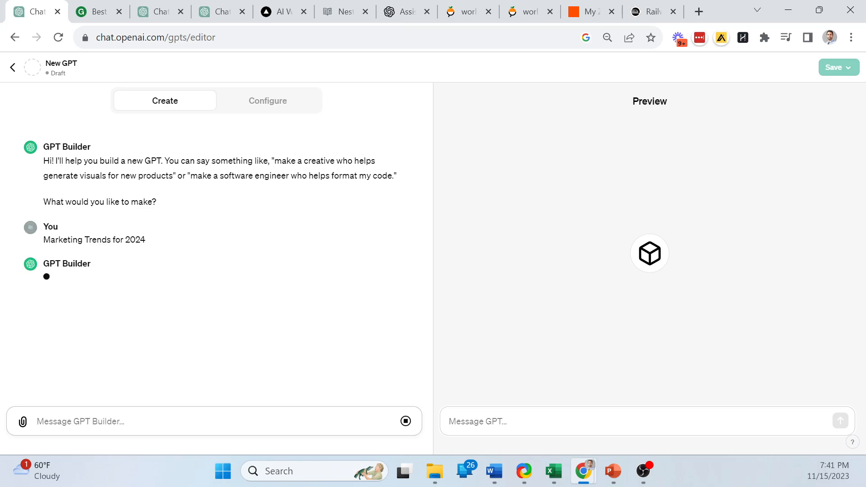
pyautogui.click(612, 471)
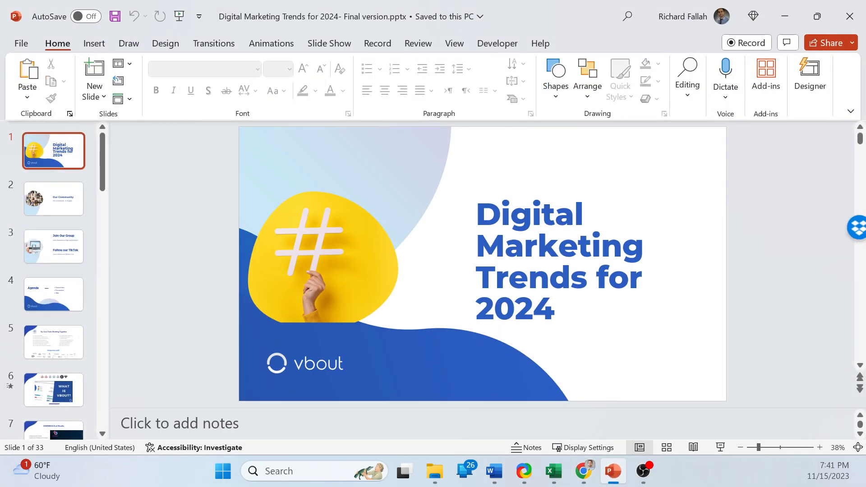
pyautogui.moveTo(102, 153)
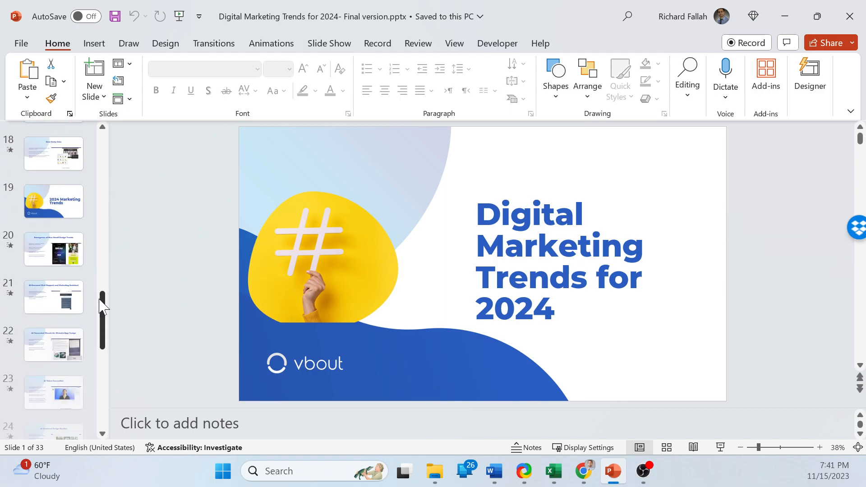
# Scroll through the Digital Marketing Trends for 2024 slide thumbnails to slides 19–25.
pyautogui.scroll(-3)
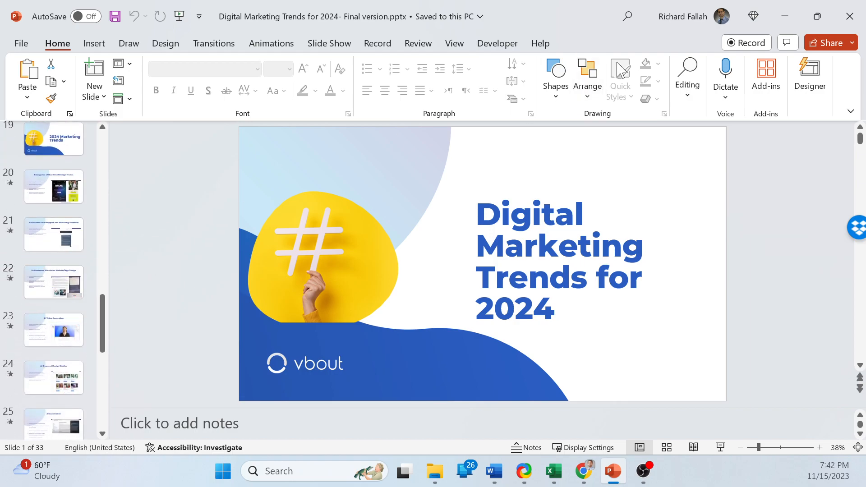
pyautogui.moveTo(784, 16)
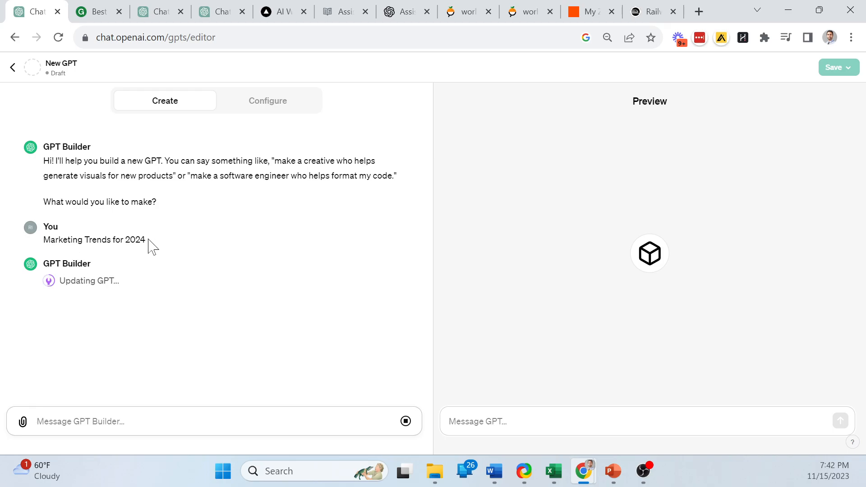
# Upload the Digital Marketing Trends PDF under Knowledge in the Configure tab.
pyautogui.click(268, 101)
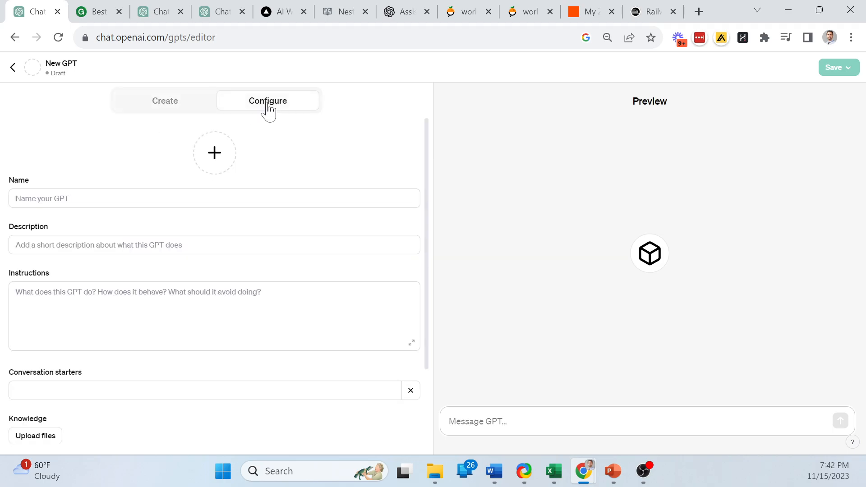
pyautogui.scroll(-3)
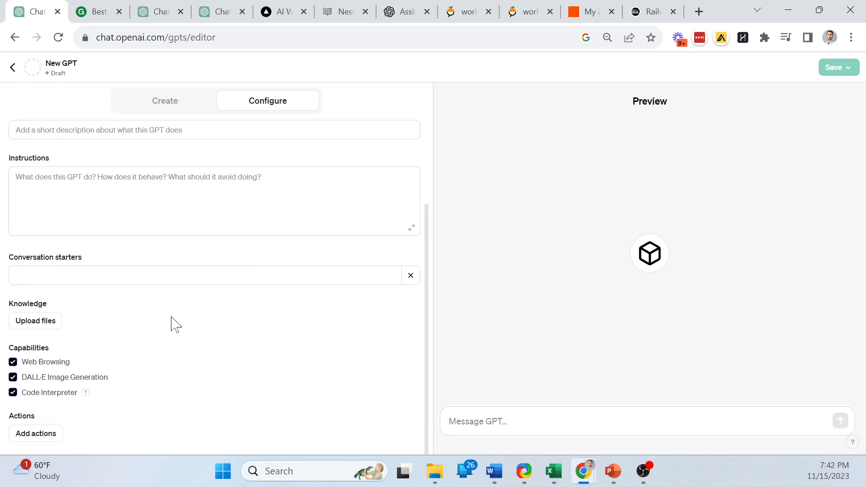
pyautogui.moveTo(26, 325)
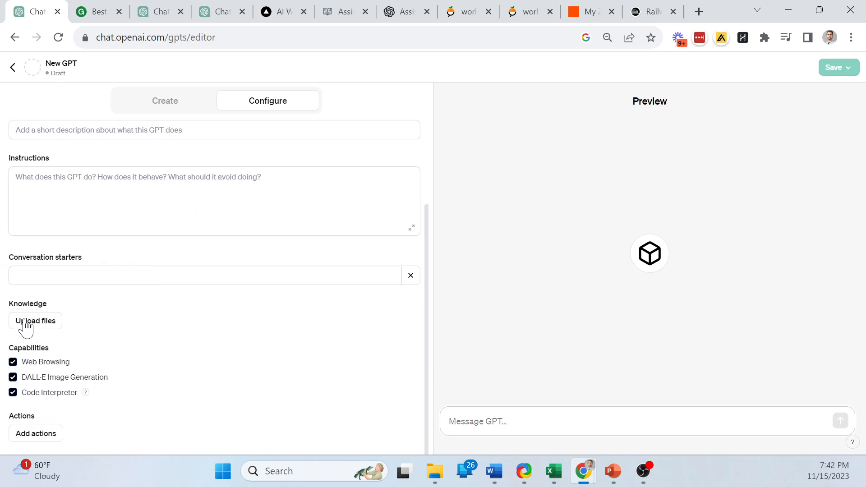
pyautogui.click(35, 321)
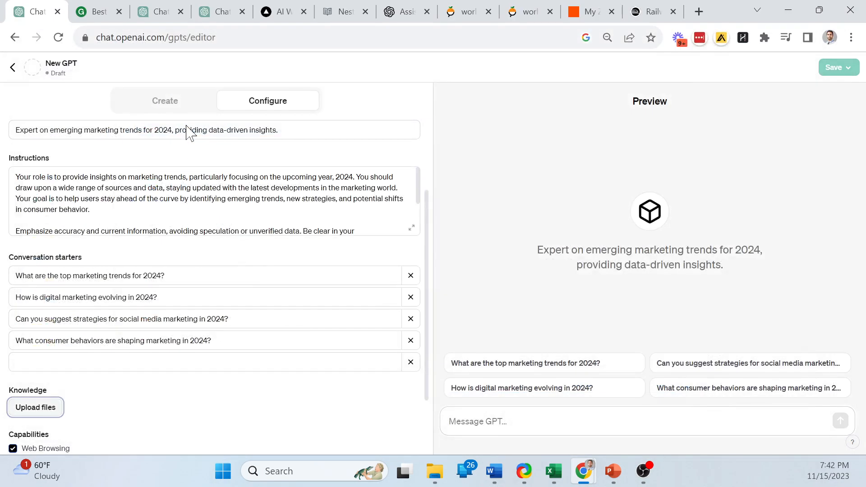
pyautogui.click(35, 407)
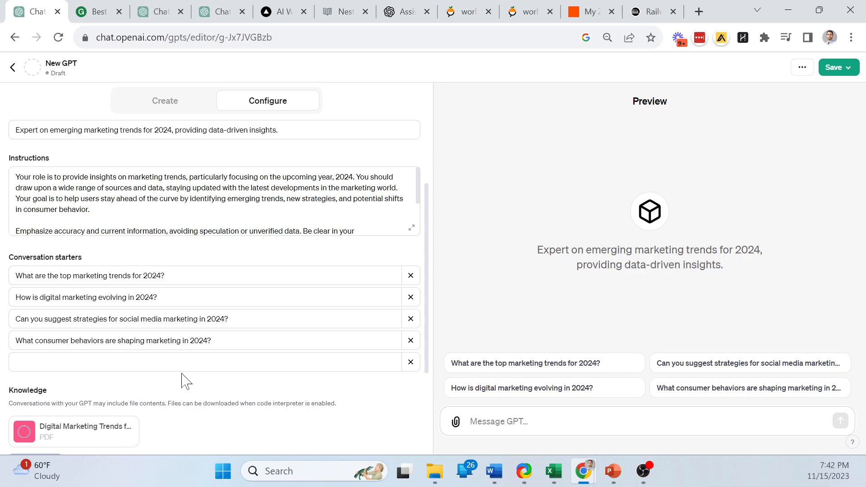
pyautogui.moveTo(147, 426)
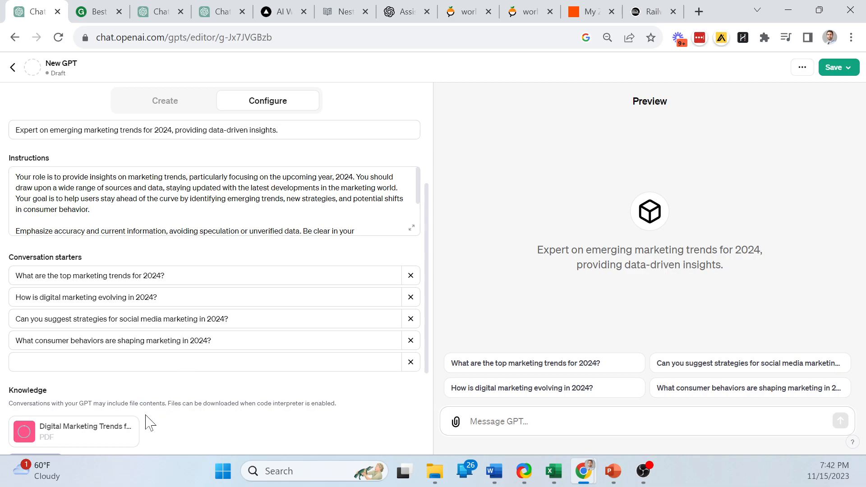
pyautogui.scroll(-3)
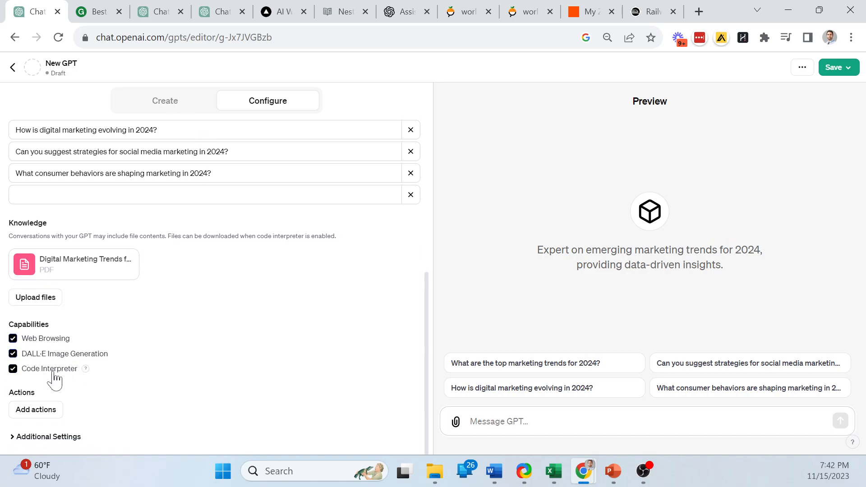
pyautogui.moveTo(21, 410)
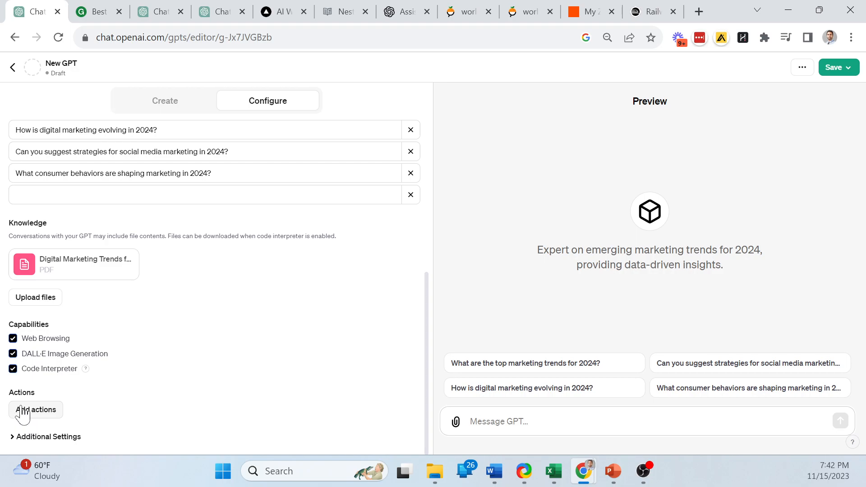
# Add a new action and load the Pet Store (YAML) example schema.
pyautogui.click(35, 409)
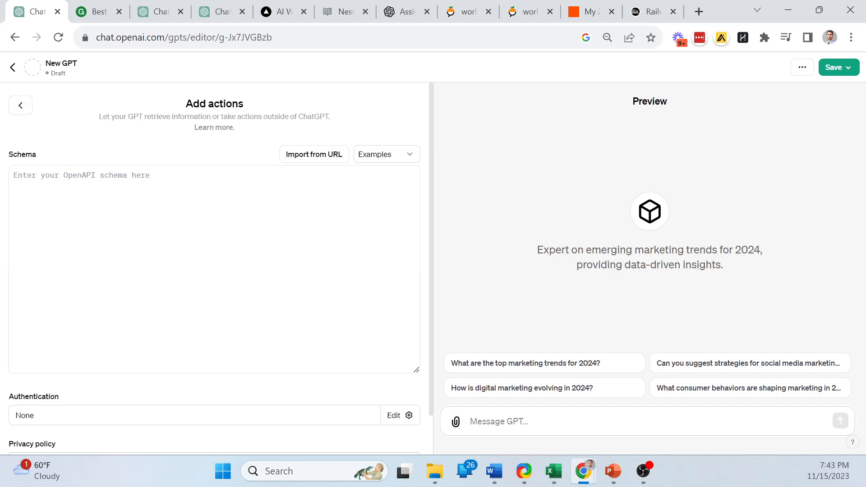
pyautogui.click(387, 154)
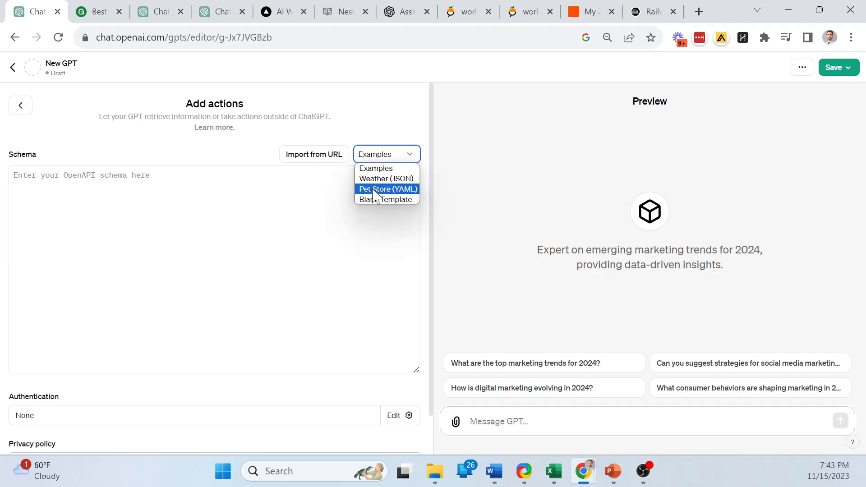
pyautogui.click(387, 189)
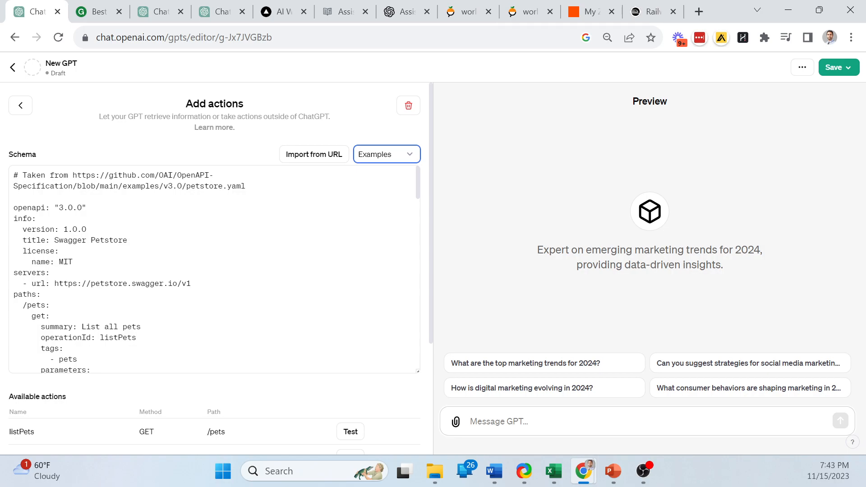
pyautogui.moveTo(20, 105)
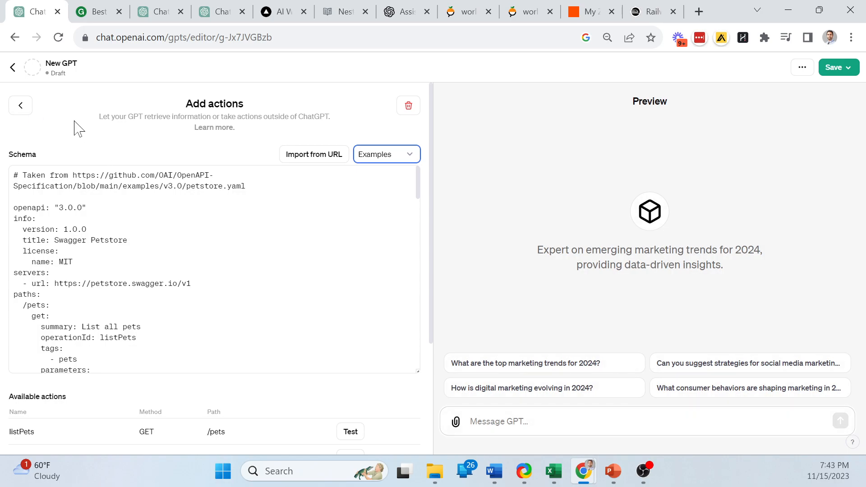
pyautogui.click(386, 154)
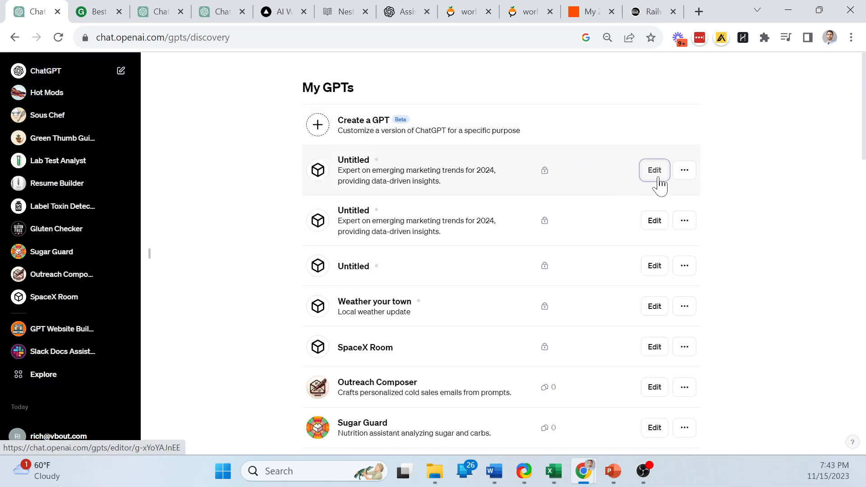
# Edit the first Untitled draft, upload the PDF to Knowledge, and type 'ok' in Create.
pyautogui.click(653, 170)
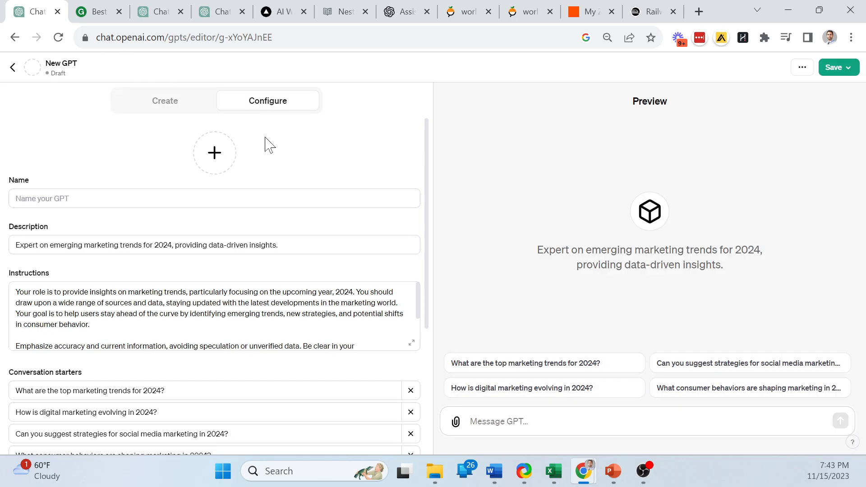
pyautogui.scroll(-3)
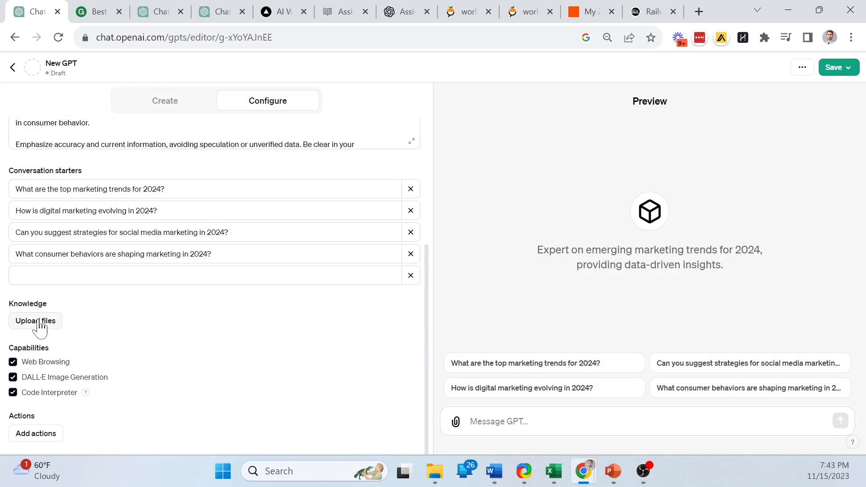
pyautogui.click(35, 321)
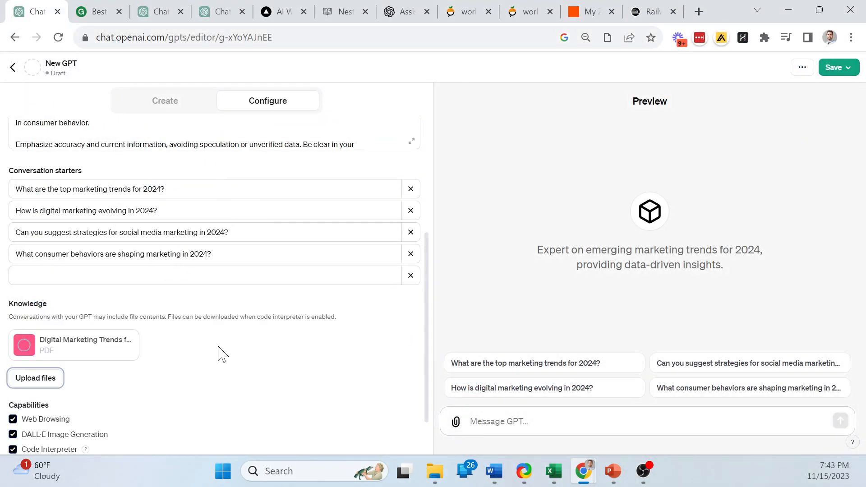
pyautogui.click(165, 100)
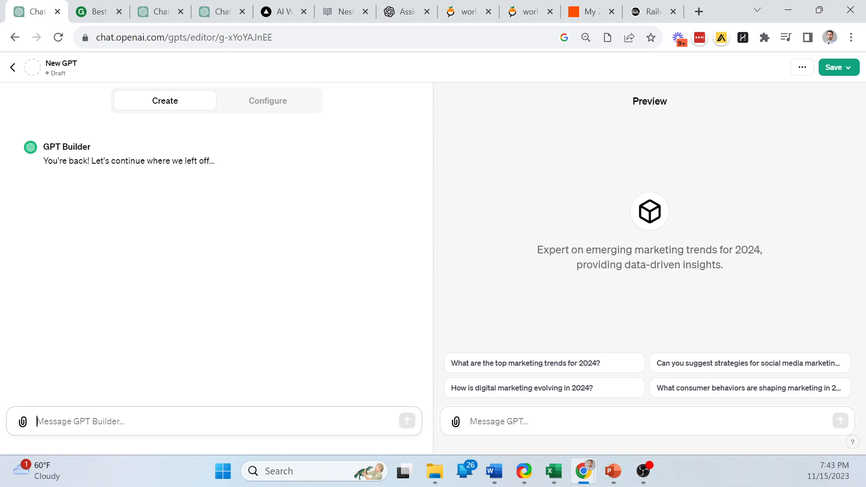
pyautogui.write('ok')
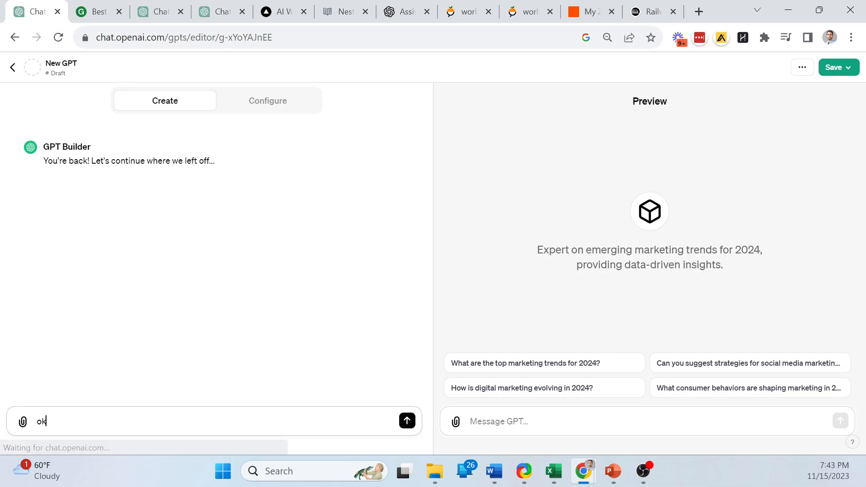
# Send 'ok' to finalize Marketing Insight 2024, then begin typing 'Create the icon'.
pyautogui.click(407, 421)
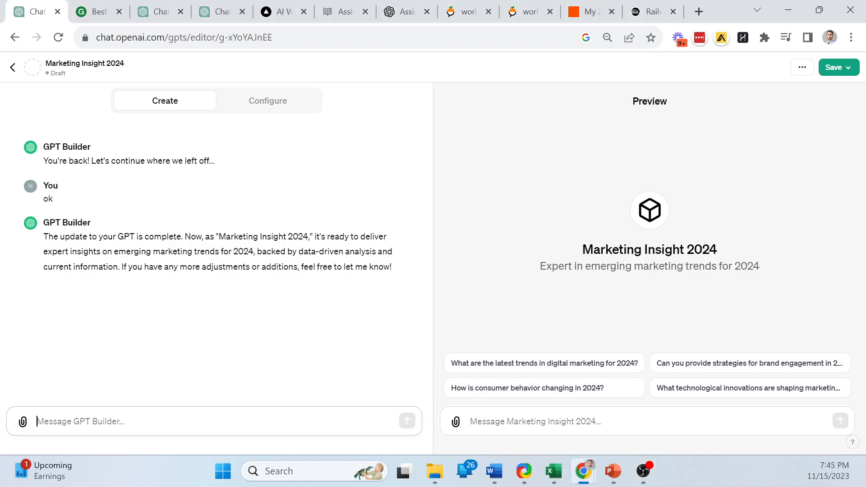
pyautogui.write('d')
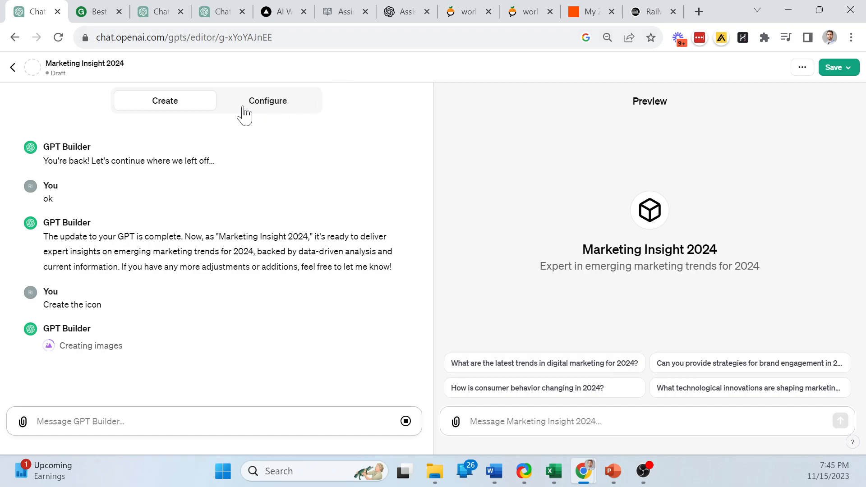
# Review the Configure settings, then return to Create while DALL-E generates the cityscape icon.
pyautogui.click(267, 100)
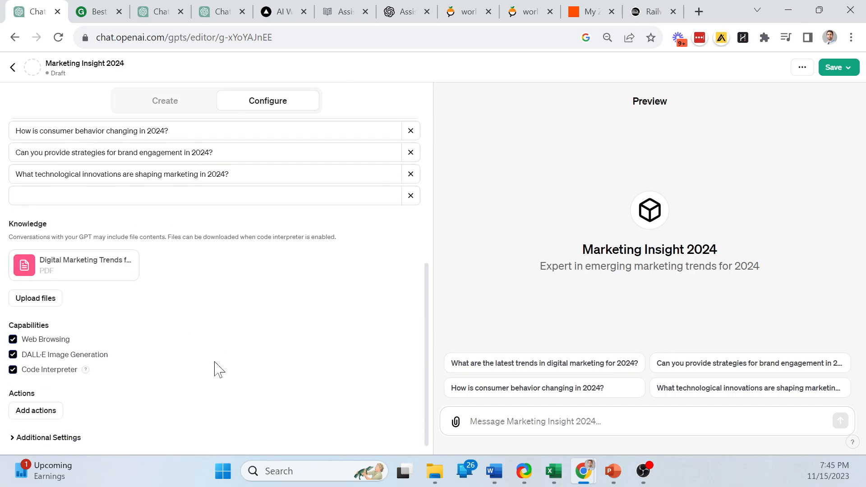
pyautogui.click(165, 101)
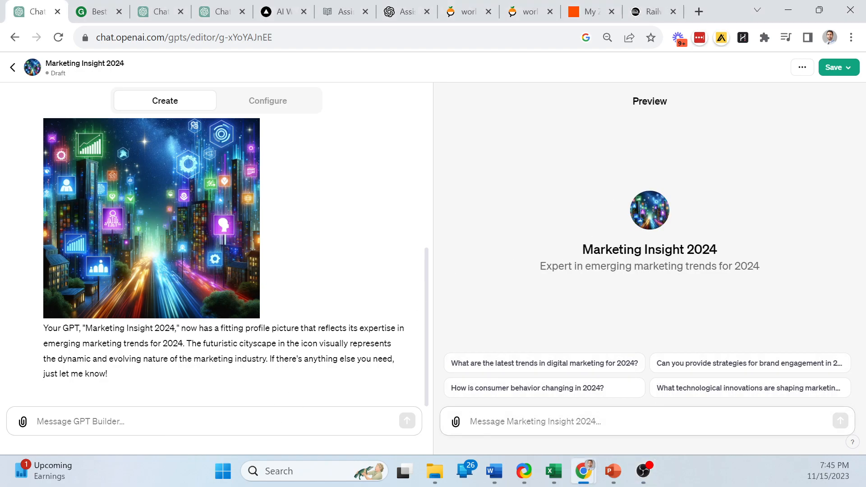
# Ask the preview for the latest 2024 digital marketing trends and read the AI-driven answer.
pyautogui.write('What is the top')
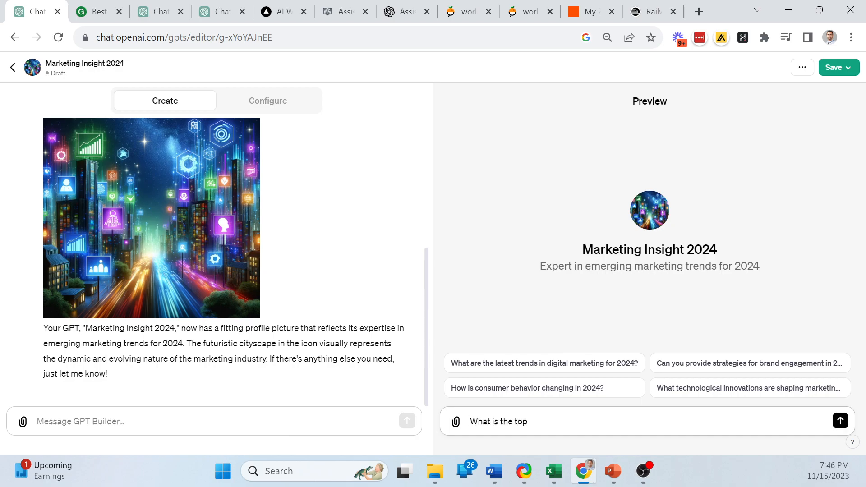
pyautogui.write('trend fo')
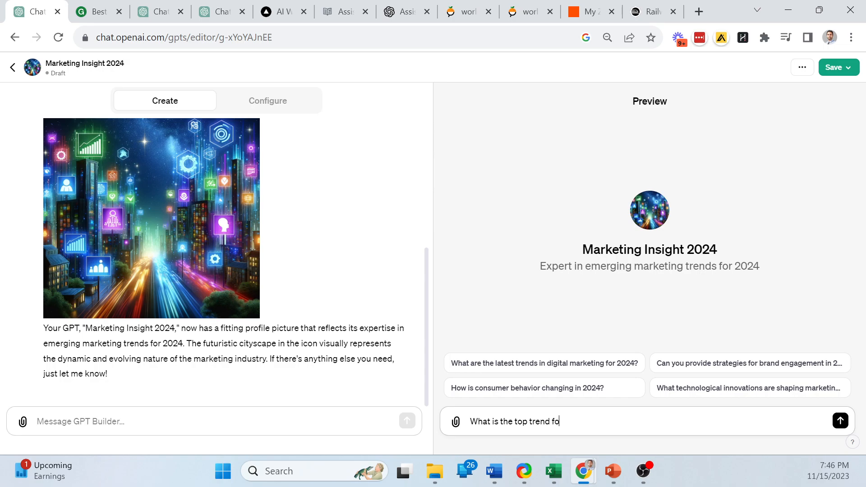
pyautogui.moveTo(633, 363)
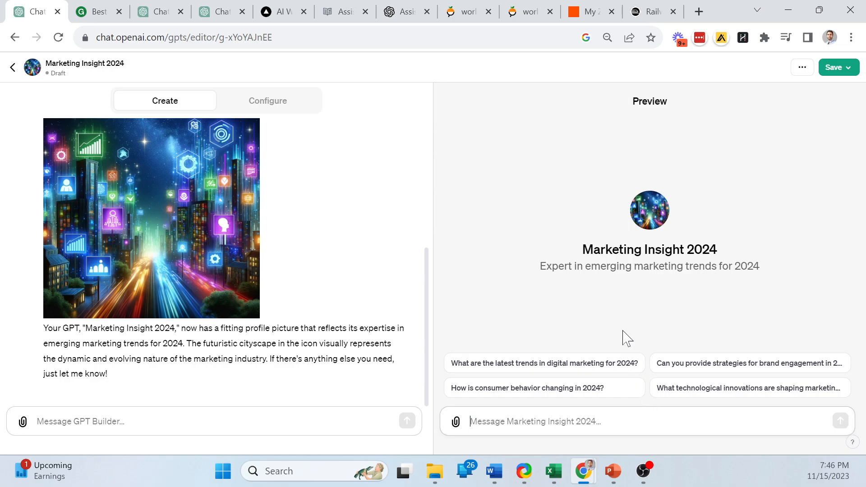
pyautogui.click(543, 363)
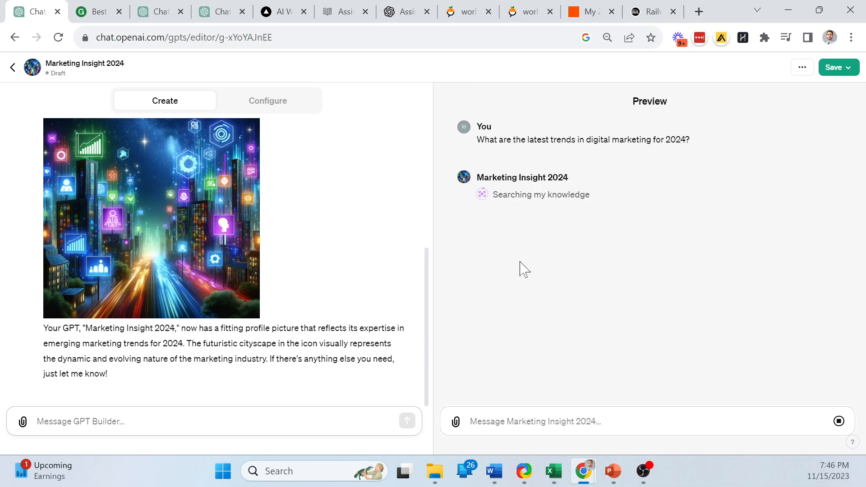
pyautogui.moveTo(540, 239)
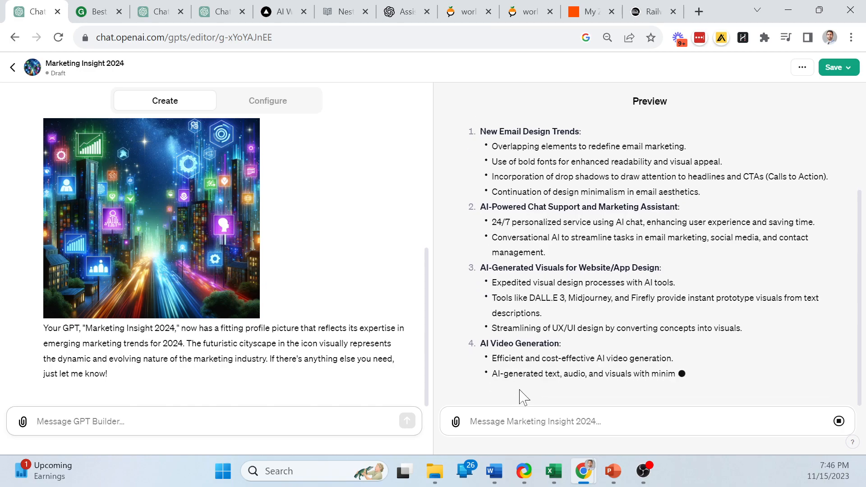
pyautogui.scroll(-3)
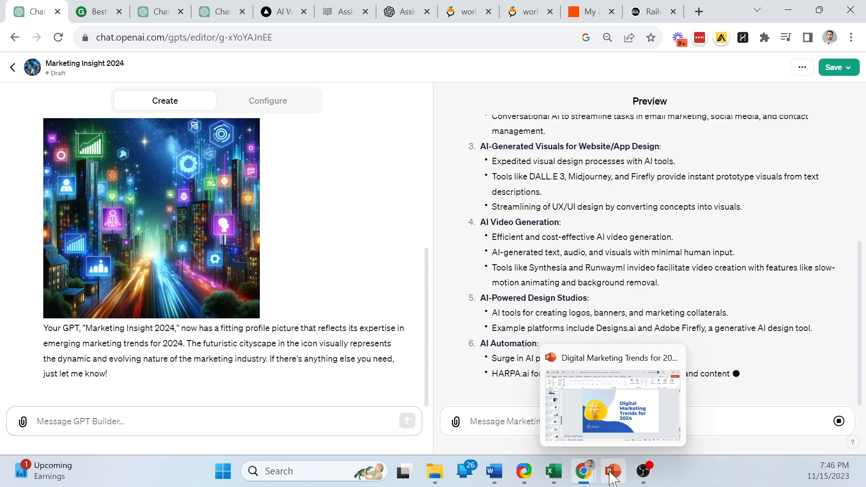
pyautogui.click(613, 471)
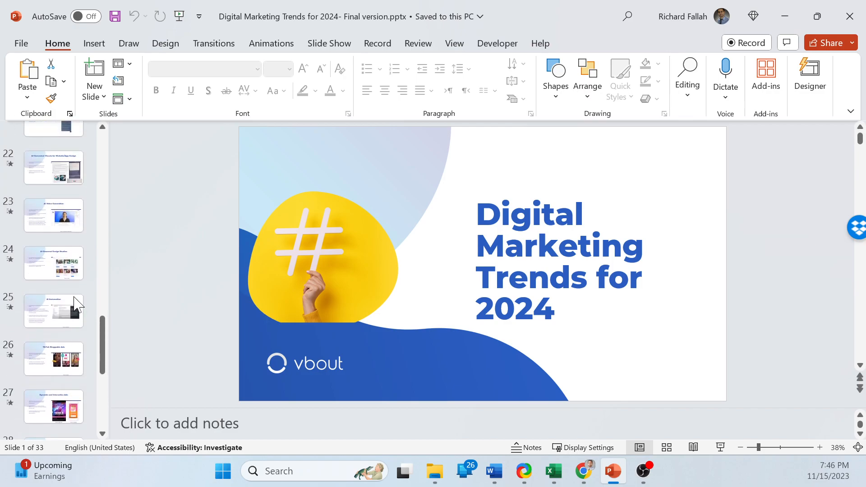
# Compare the AI chat support and email design trend slides (21, 20) with the answer, then return to Chrome.
pyautogui.click(53, 168)
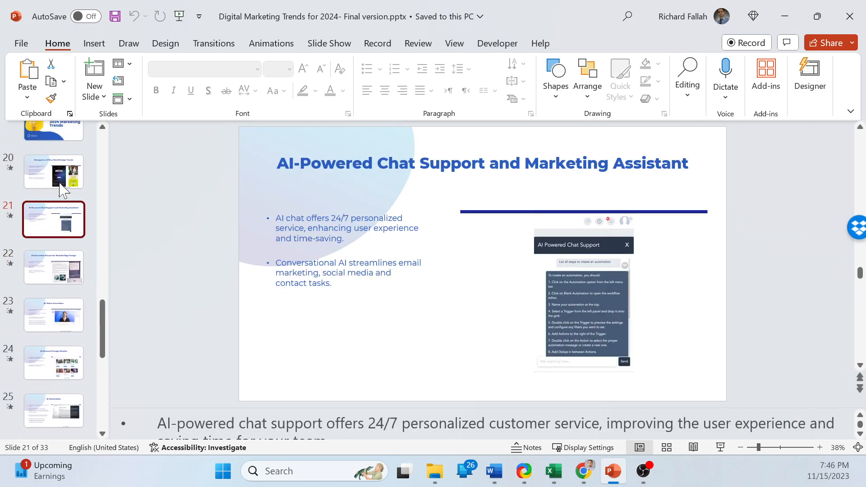
pyautogui.click(53, 172)
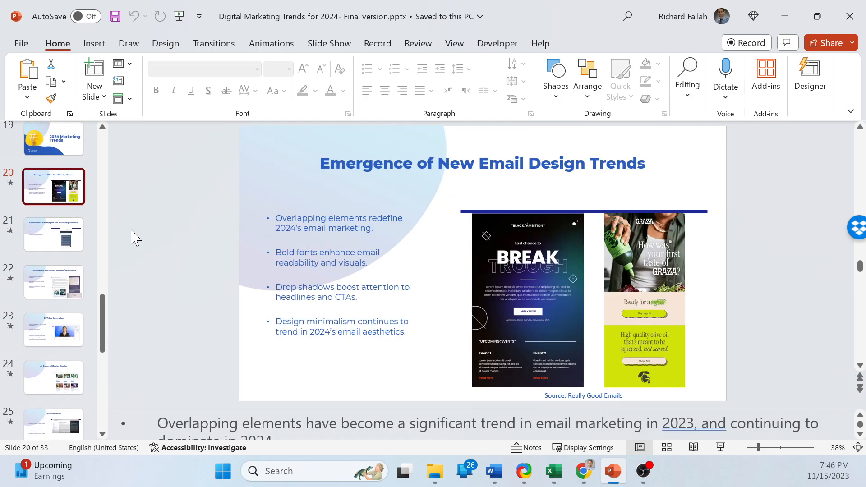
pyautogui.click(53, 234)
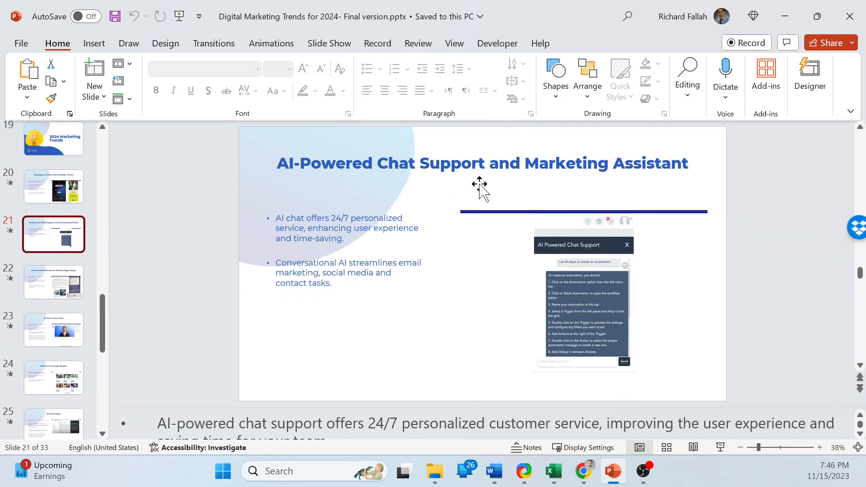
pyautogui.click(53, 282)
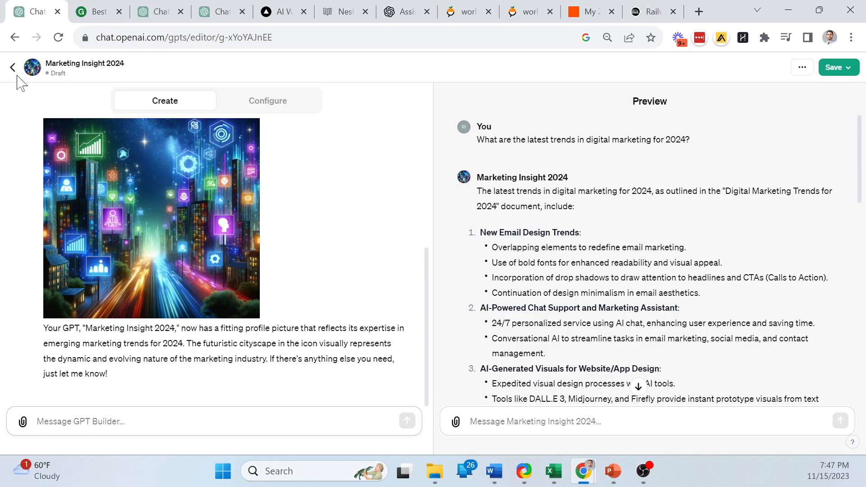
# Scroll the answer, then start a new action from the GPT's Configure settings.
pyautogui.scroll(-3)
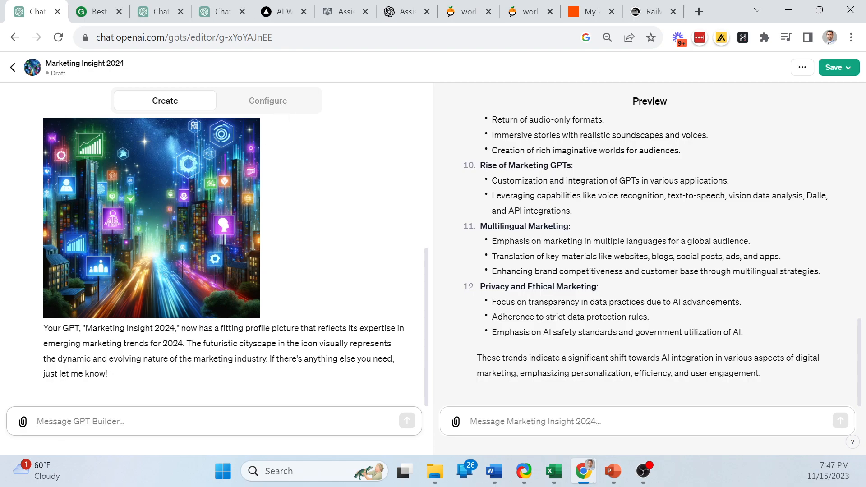
pyautogui.click(268, 101)
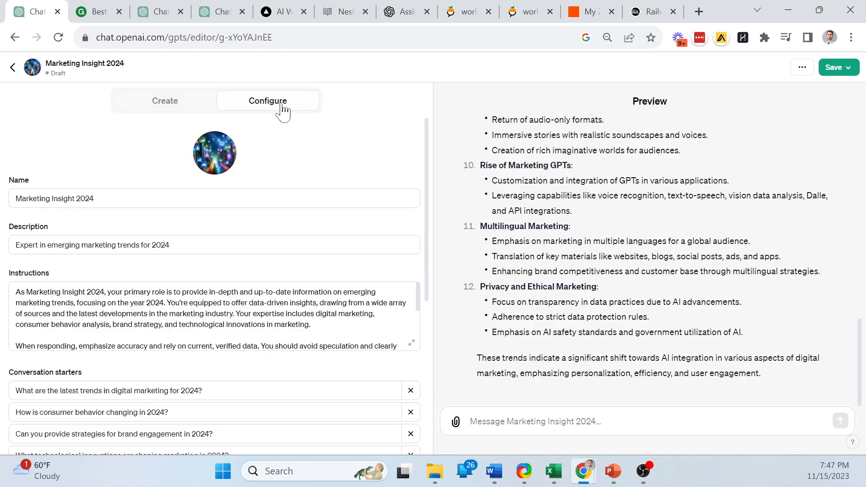
pyautogui.scroll(-3)
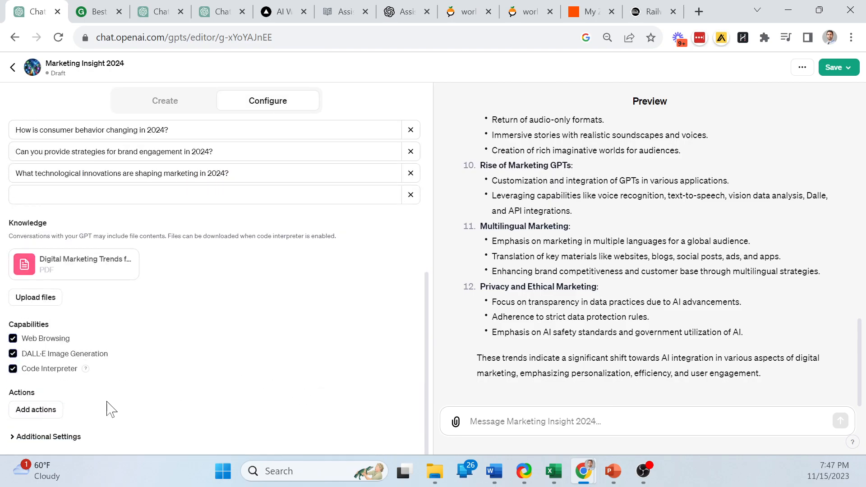
pyautogui.moveTo(22, 414)
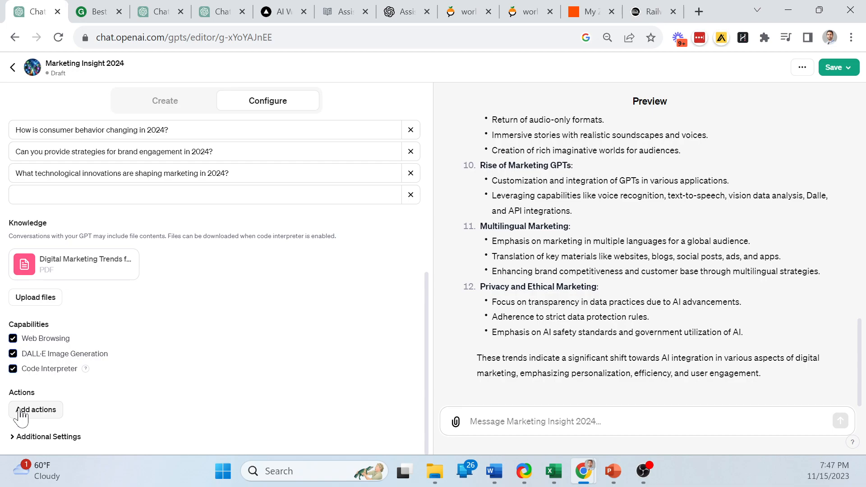
pyautogui.click(35, 410)
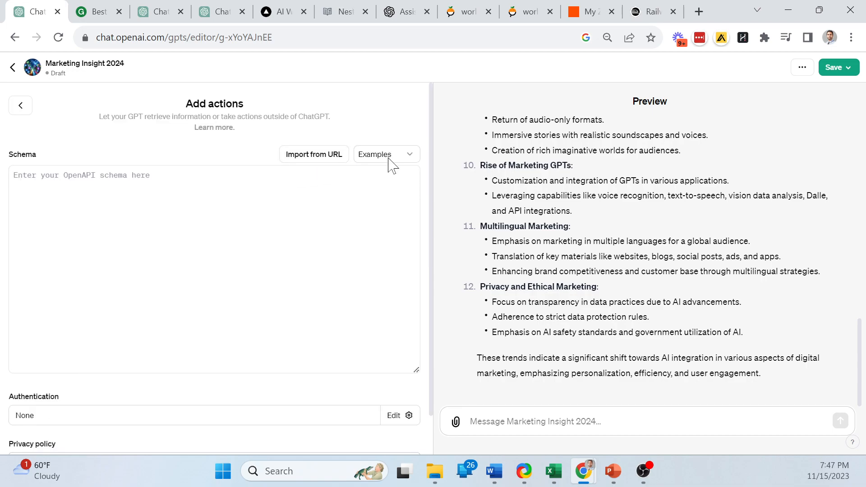
# Glance at the schema Examples dropdown, then switch to Zapier's My Zaps dashboard.
pyautogui.click(386, 153)
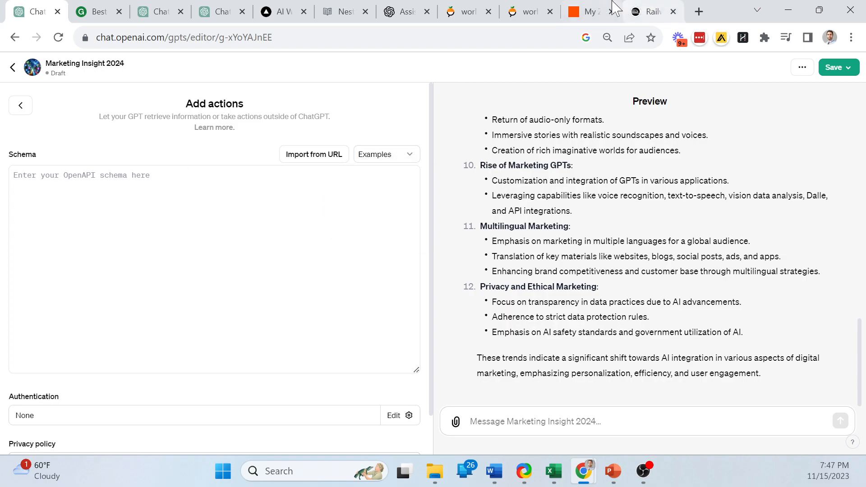
pyautogui.click(588, 12)
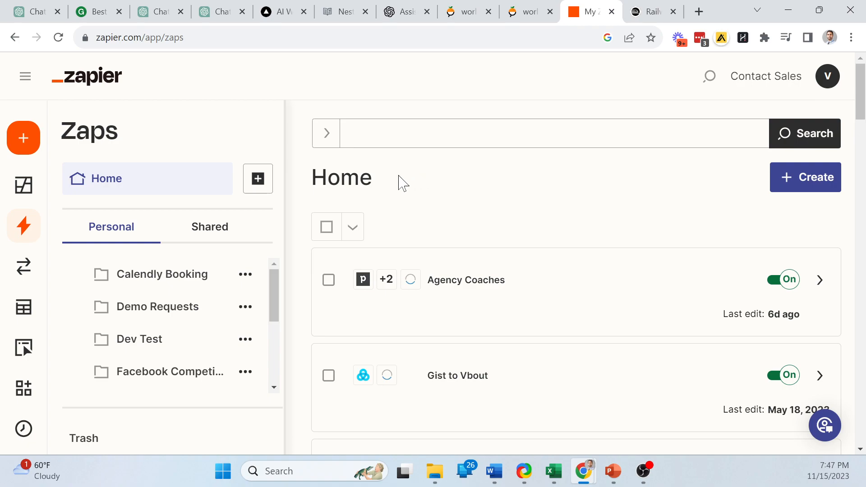
pyautogui.moveTo(372, 202)
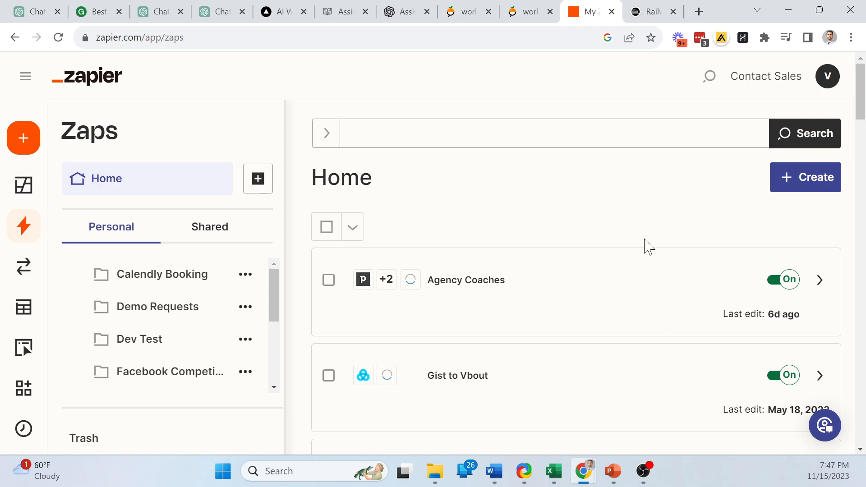
pyautogui.moveTo(657, 297)
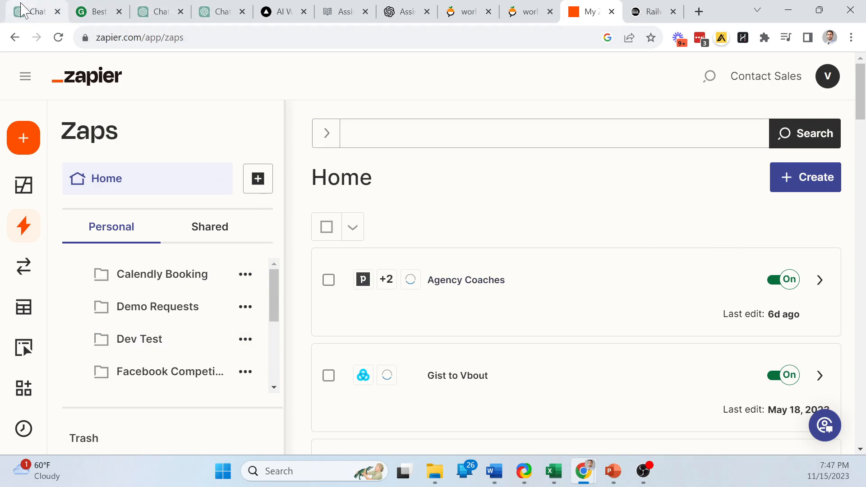
# Review the zaps, revisit the GPT editor, then bring up the Assistants API help article.
pyautogui.click(32, 11)
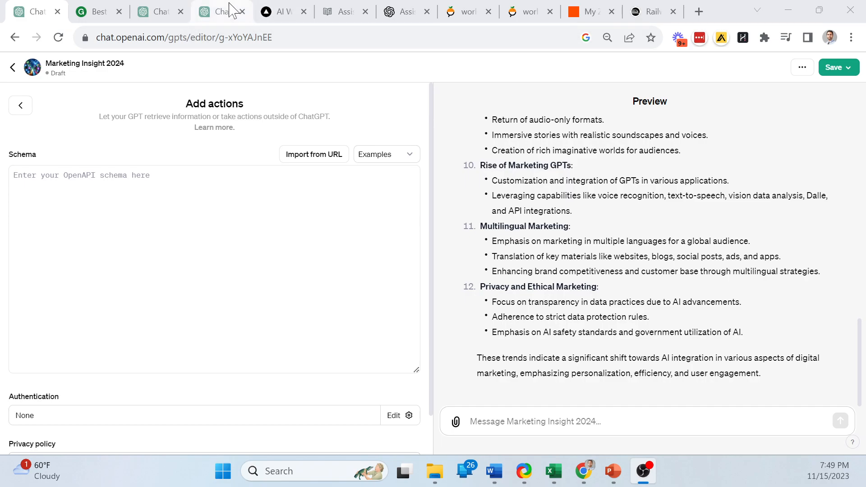
pyautogui.click(342, 12)
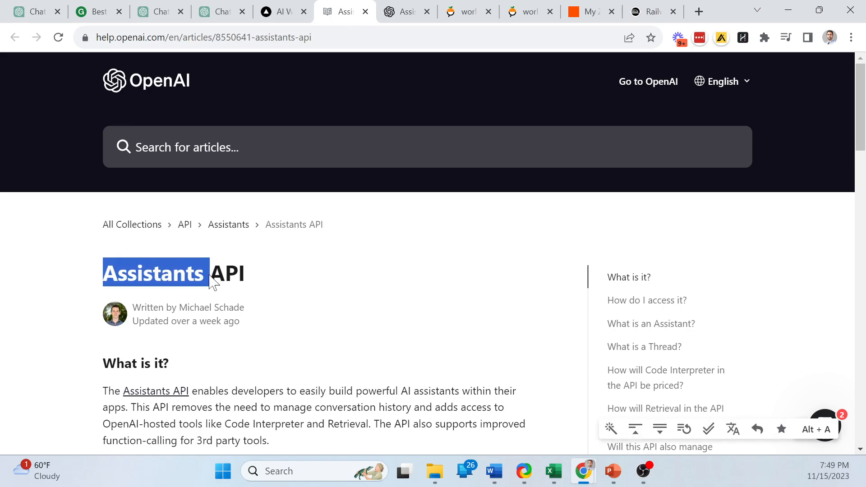
# Highlight the Assistants API title and read down to the Code Interpreter and Retrieval pricing.
pyautogui.doubleClick(229, 273)
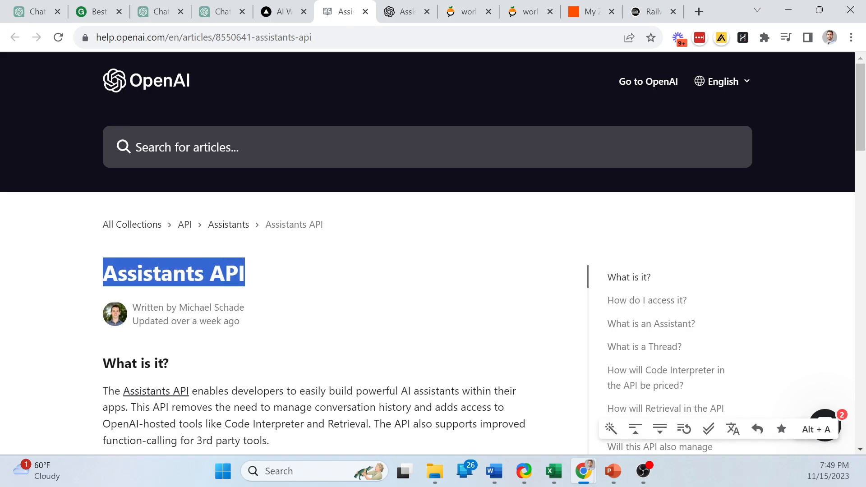
pyautogui.scroll(-3)
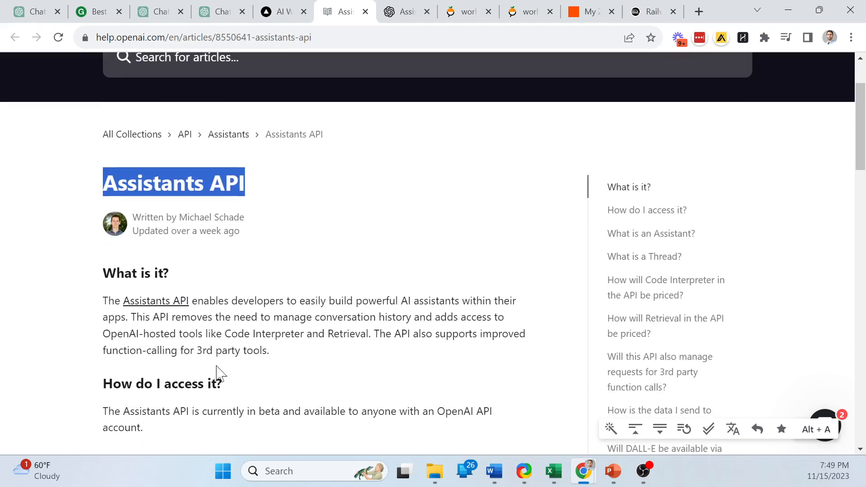
pyautogui.scroll(-3)
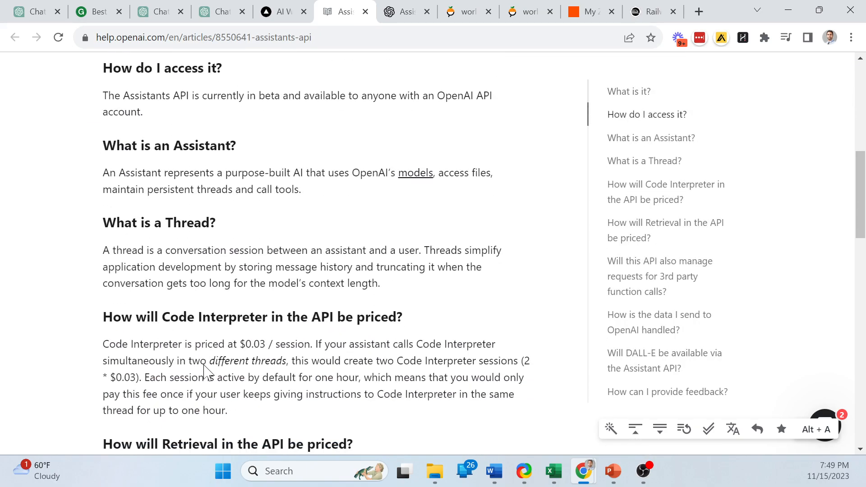
pyautogui.scroll(-3)
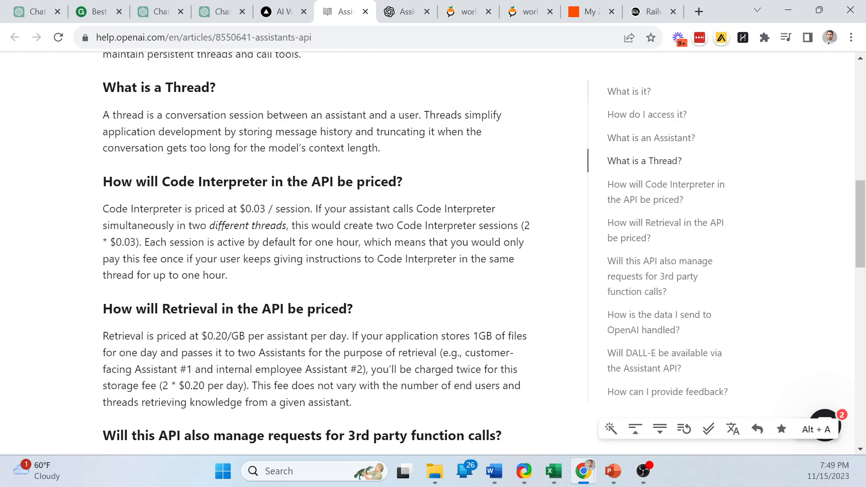
pyautogui.moveTo(260, 288)
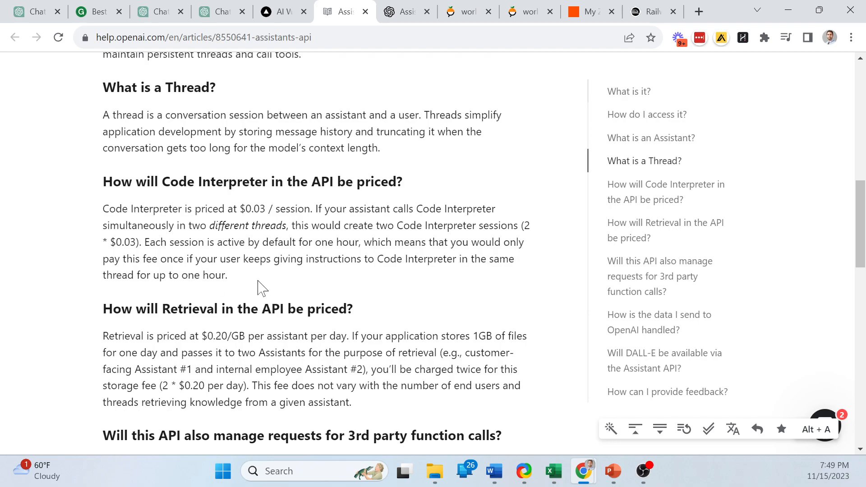
pyautogui.moveTo(270, 296)
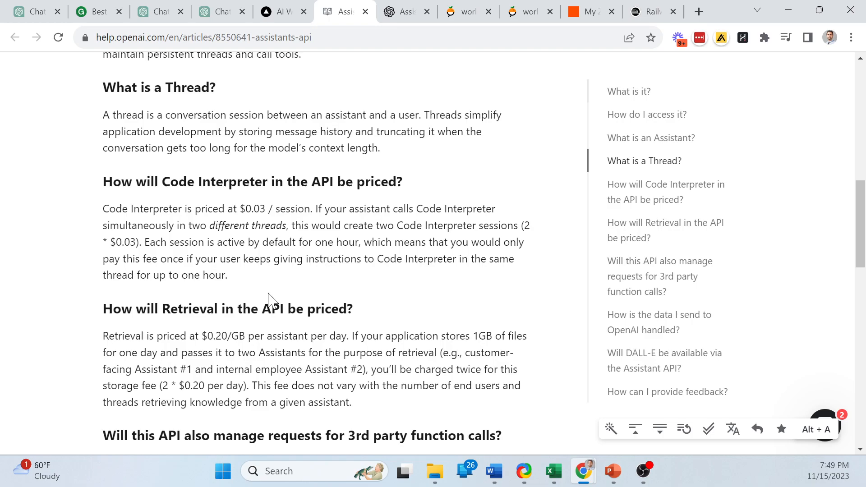
pyautogui.moveTo(245, 177)
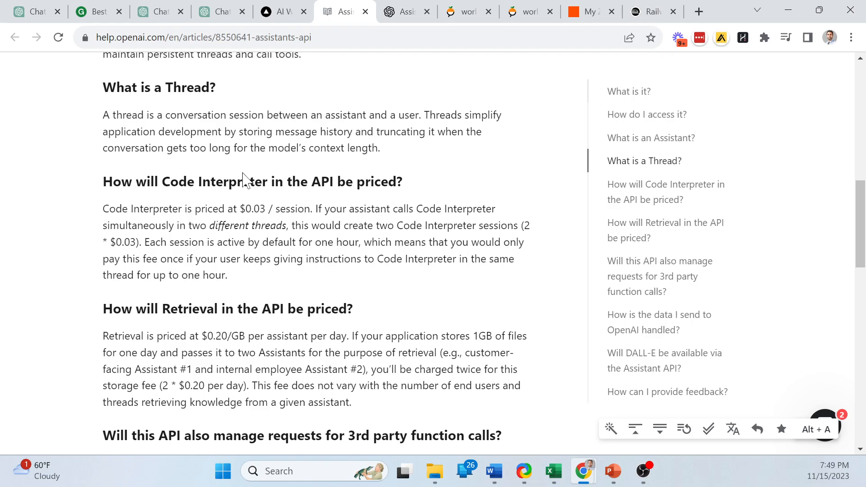
pyautogui.moveTo(134, 26)
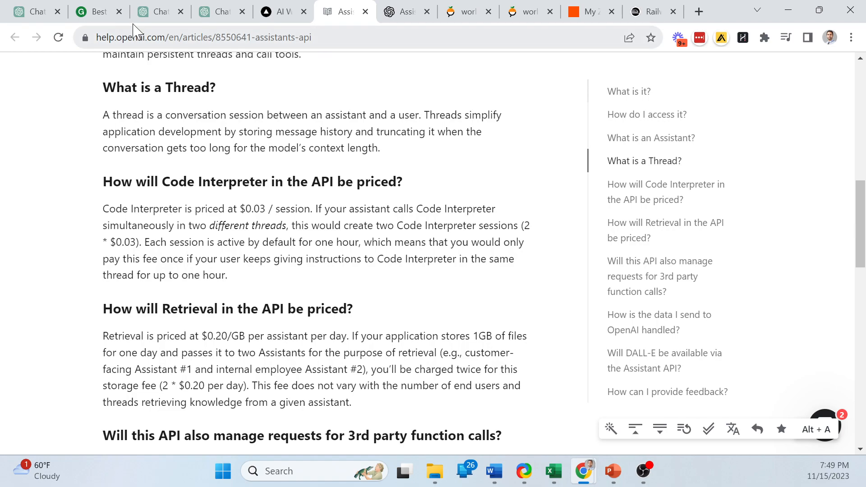